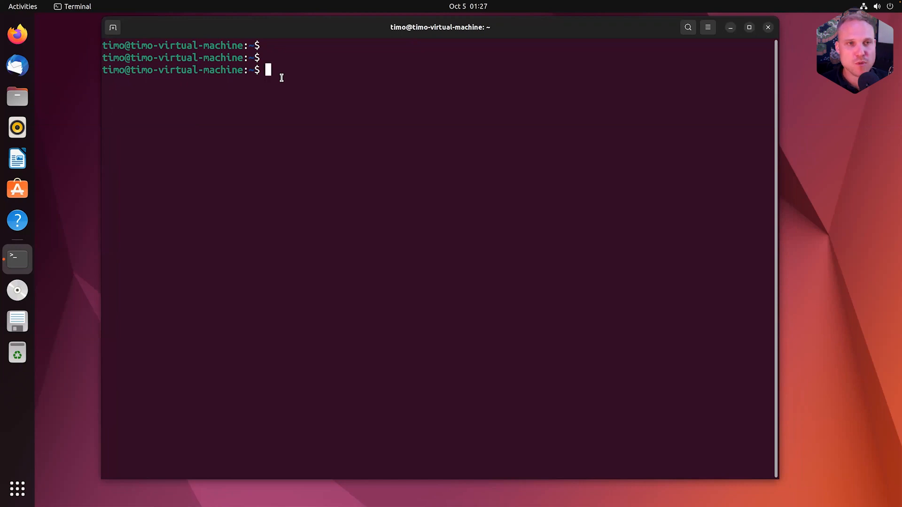
Rerun ps -elf | grep unit from history to confirm Unit processes, then list chapter4 with ls -lah
{"action": "key", "text": "Return"}
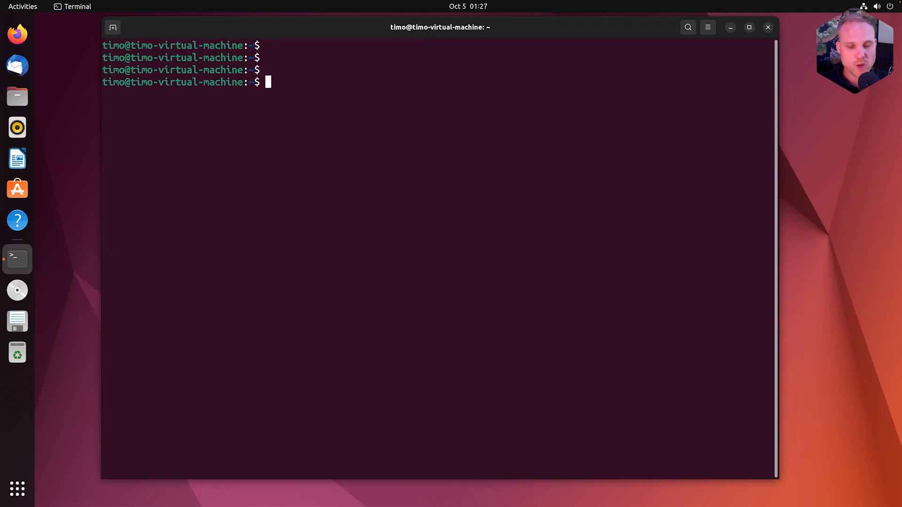
{"action": "key", "text": "ctrl+r"}
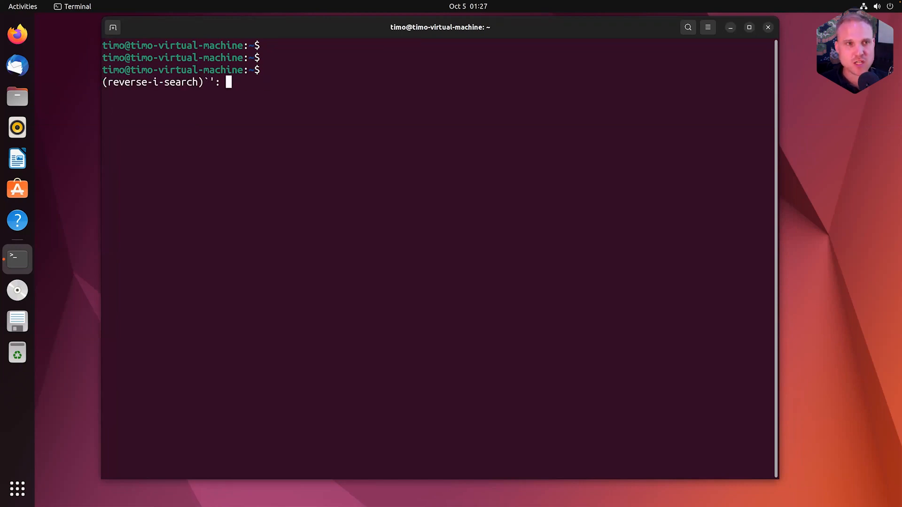
{"action": "key", "text": "Return"}
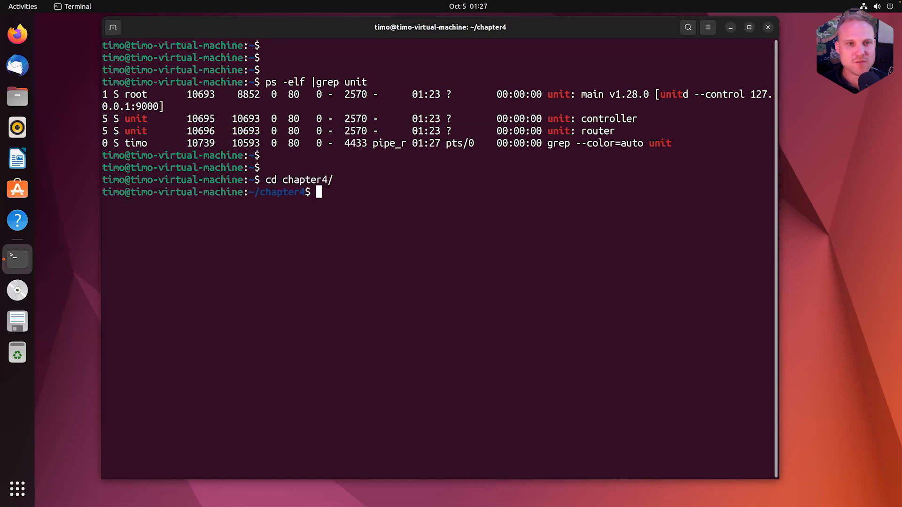
{"action": "type", "text": "ls -"}
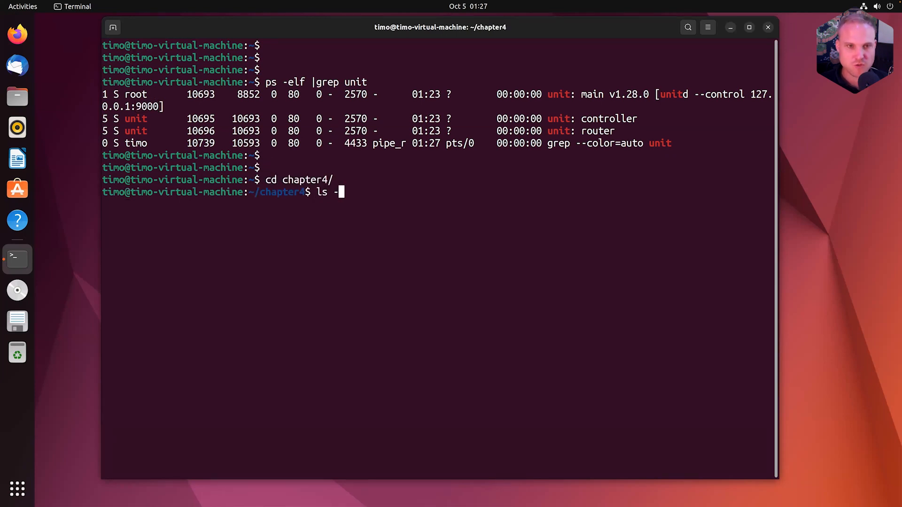
{"action": "key", "text": "Return"}
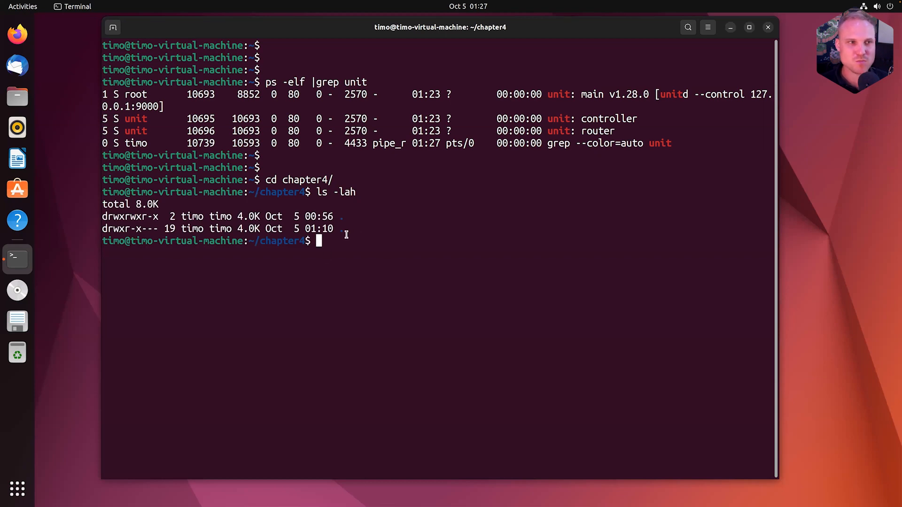
{"action": "mouse_move", "coordinate": [336, 245]}
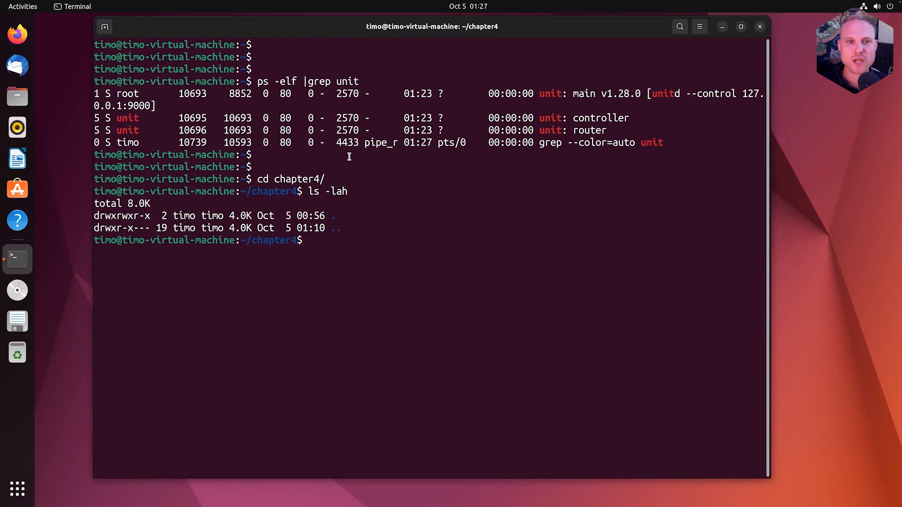
{"action": "mouse_move", "coordinate": [358, 192]}
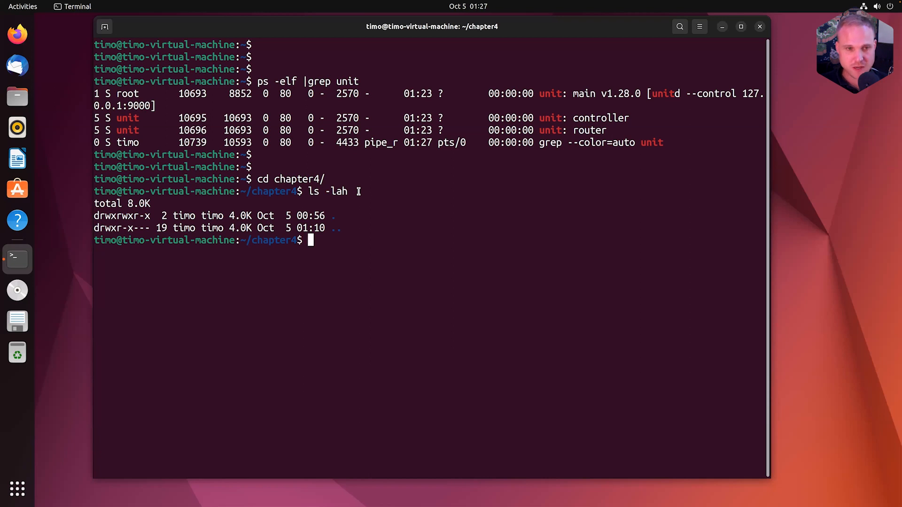
Query curl localhost:9000/config showing empty listeners and applications
{"action": "type", "text": "curl"}
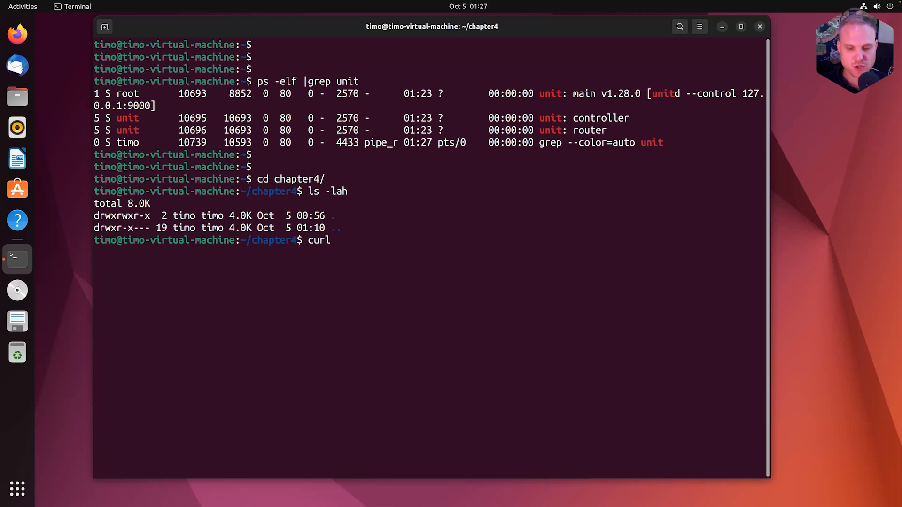
{"action": "type", "text": "loca"}
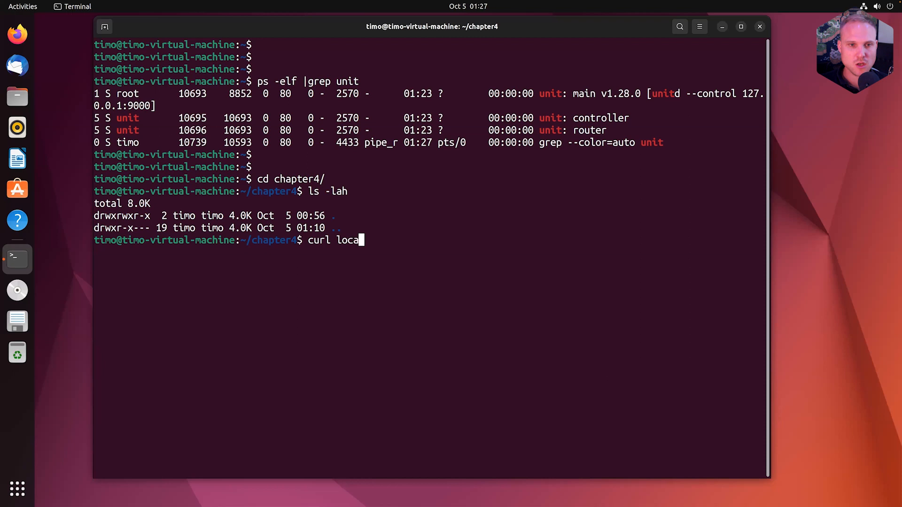
{"action": "type", "text": "lhost:90"}
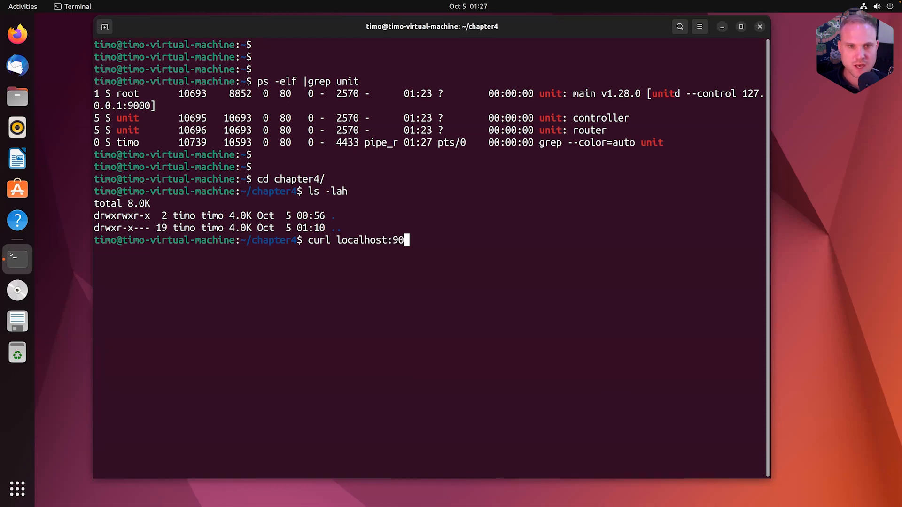
{"action": "type", "text": "00/config"}
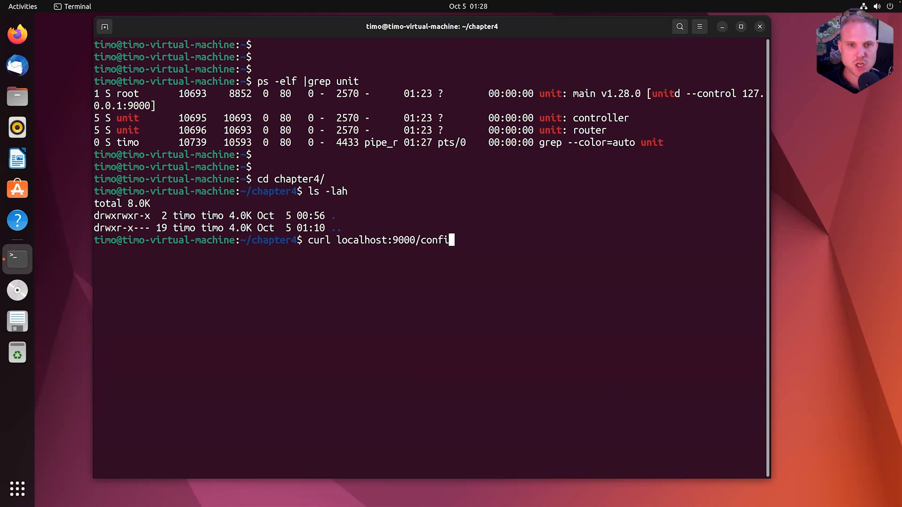
{"action": "key", "text": "Return"}
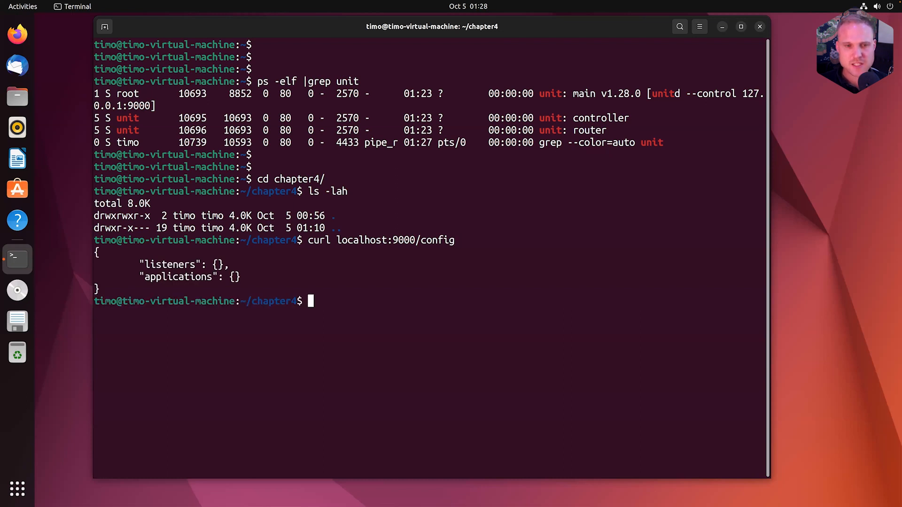
Install the jq package with sudo apt install jq
{"action": "type", "text": "sudo"}
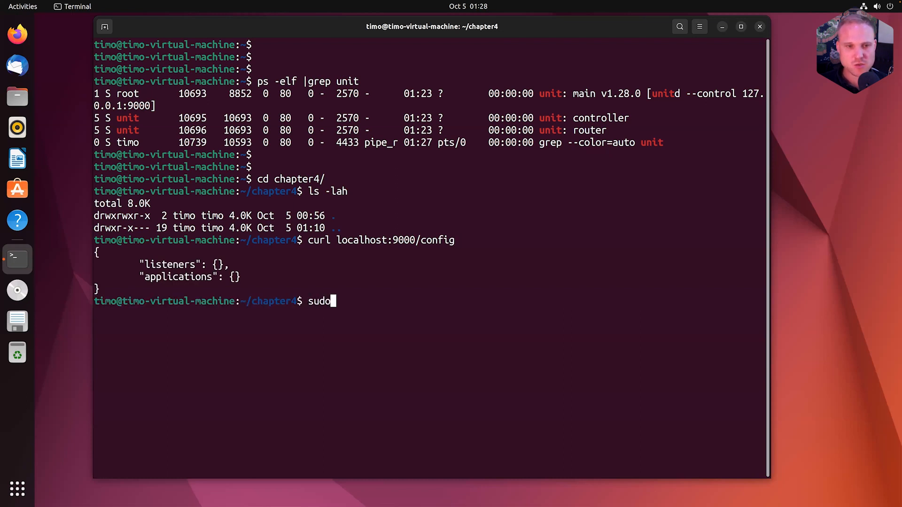
{"action": "type", "text": "apt install jq"}
{"action": "type", "text": "y"}
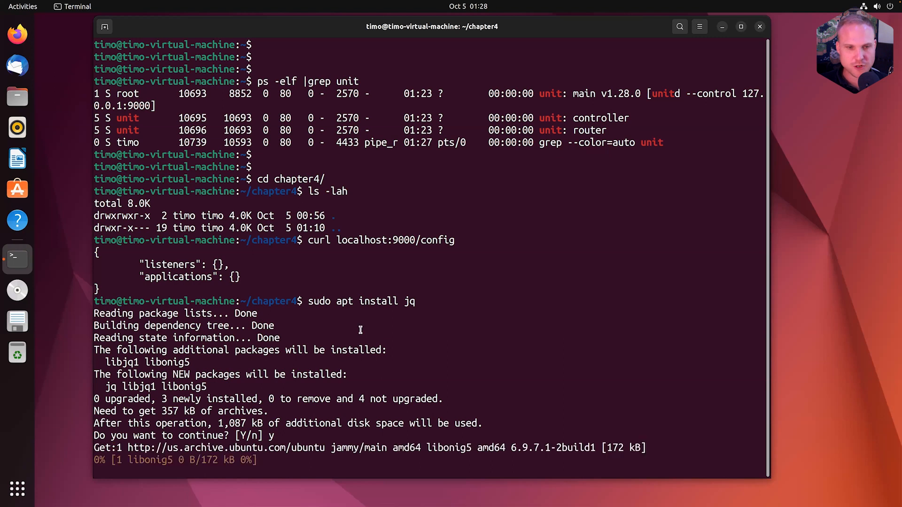
{"action": "scroll", "scroll_direction": "down", "scroll_amount": 3}
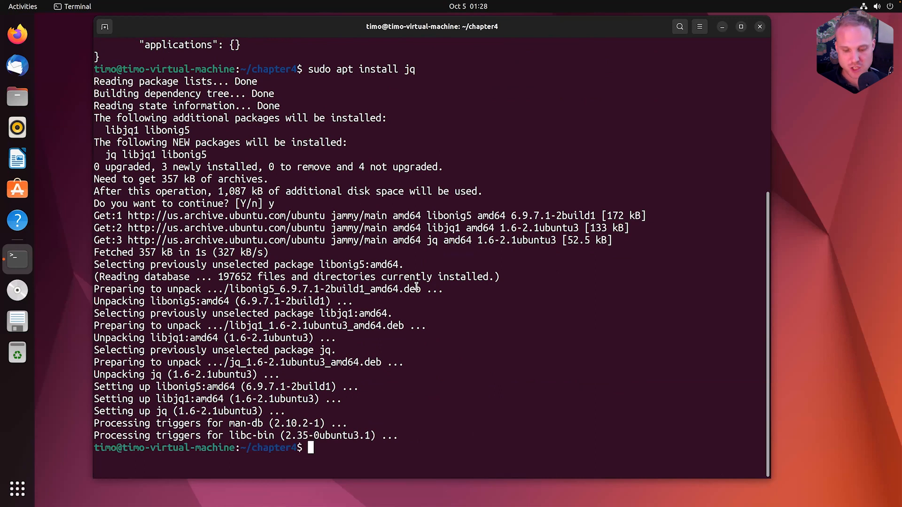
Run curl -s localhost:9000/config | jq to print the empty config as formatted JSON
{"action": "key", "text": "ctrl+l"}
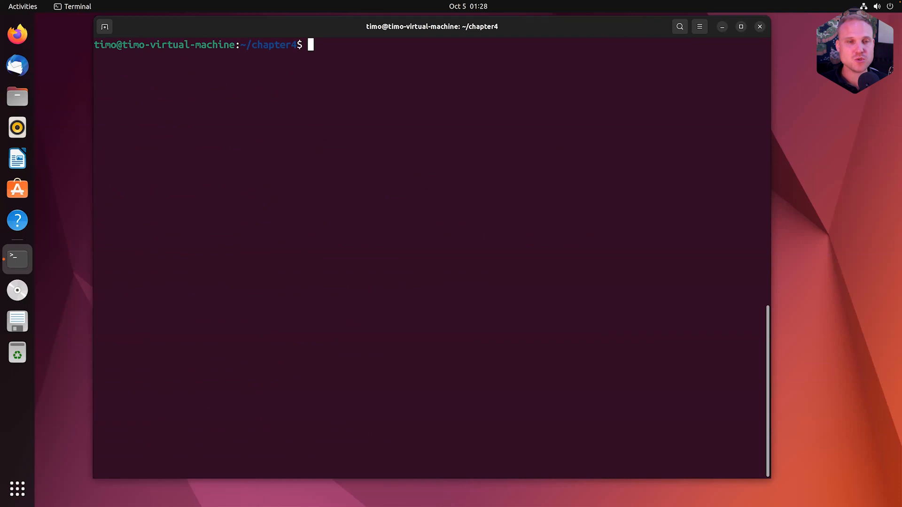
{"action": "type", "text": "sudo apt install jq"}
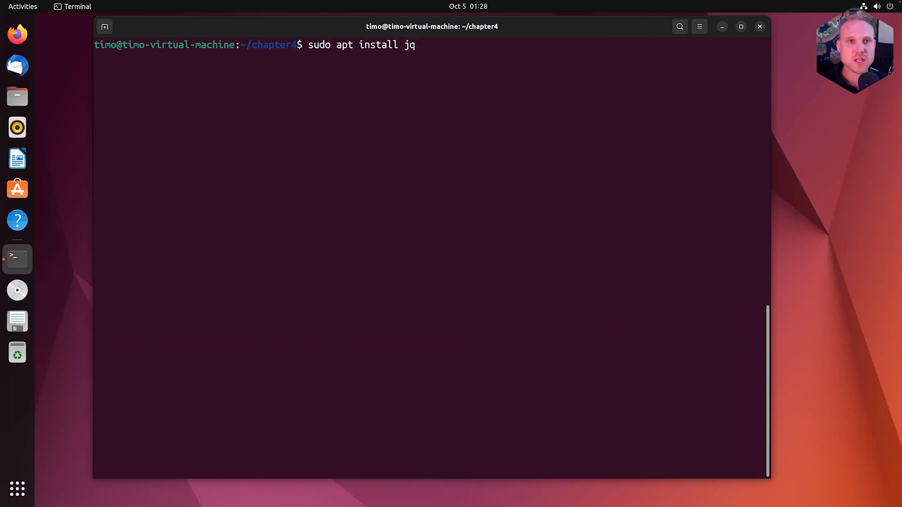
{"action": "type", "text": "curl localhost:9000/config"}
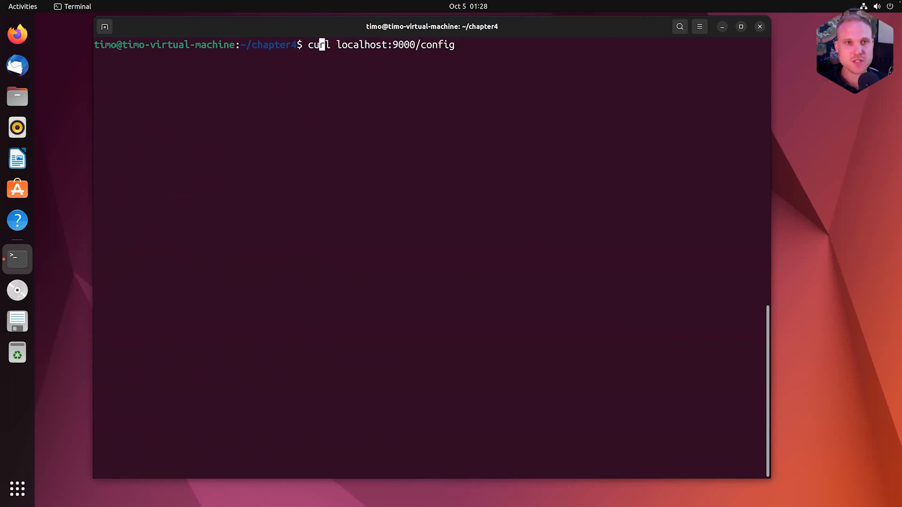
{"action": "type", "text": "-s"}
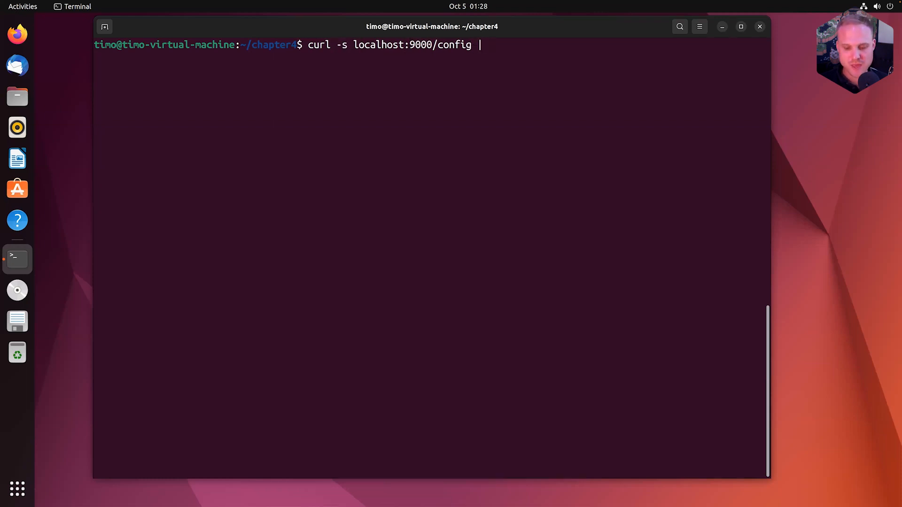
{"action": "type", "text": "jq"}
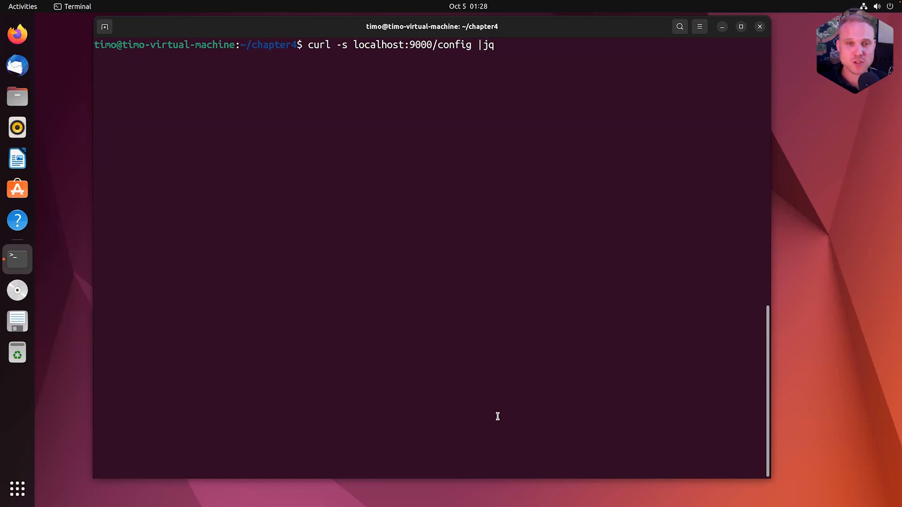
{"action": "key", "text": "Return"}
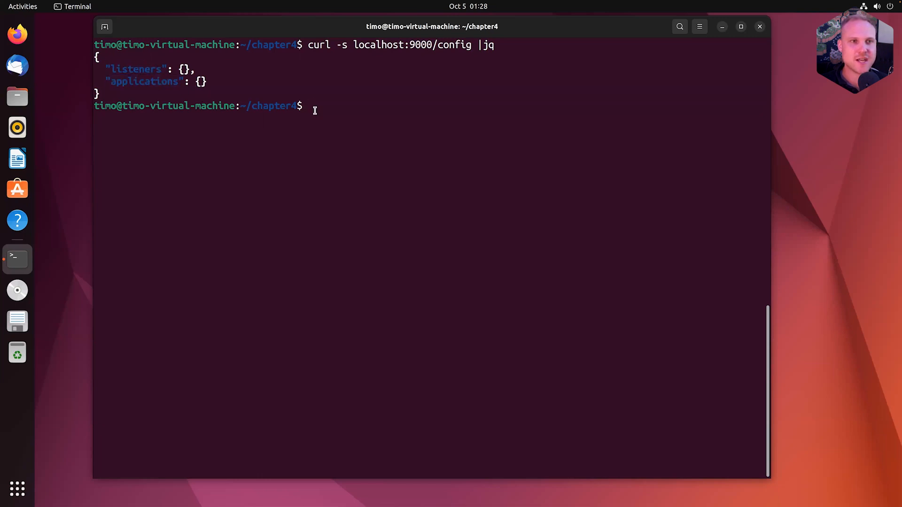
{"action": "key", "text": "Return"}
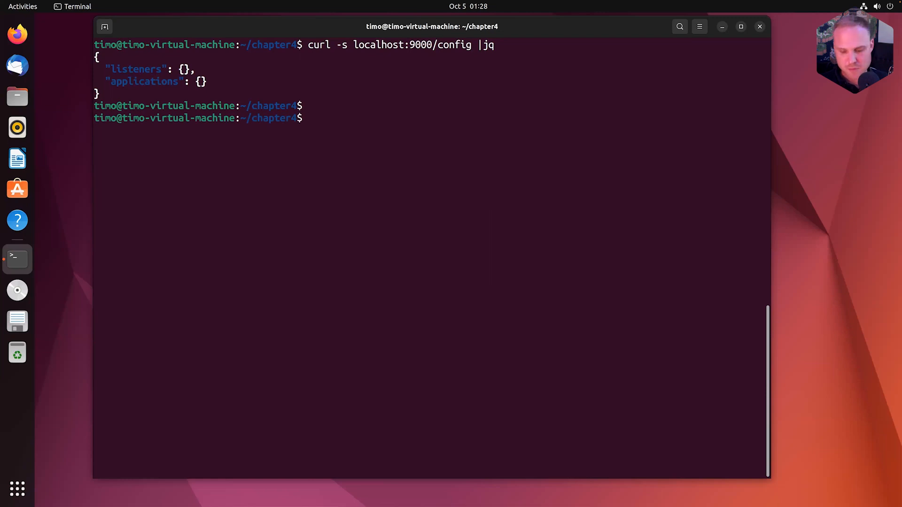
{"action": "type", "text": "vim"}
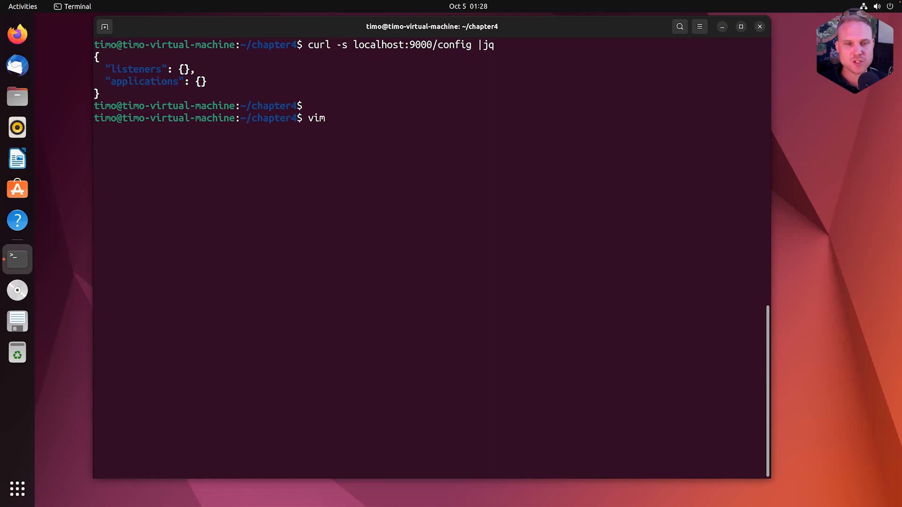
{"action": "key", "text": "ctrl+u"}
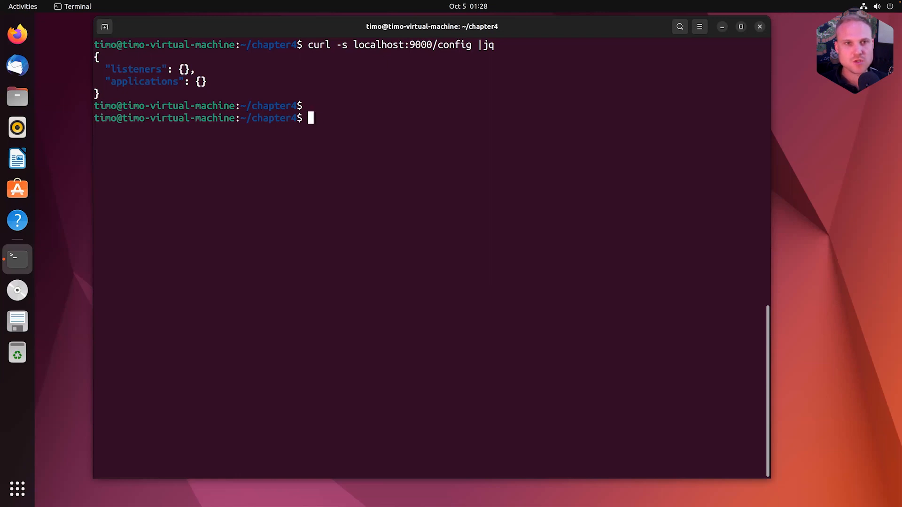
Open the chapter4 folder in Visual Studio Code with code
{"action": "type", "text": "code ."}
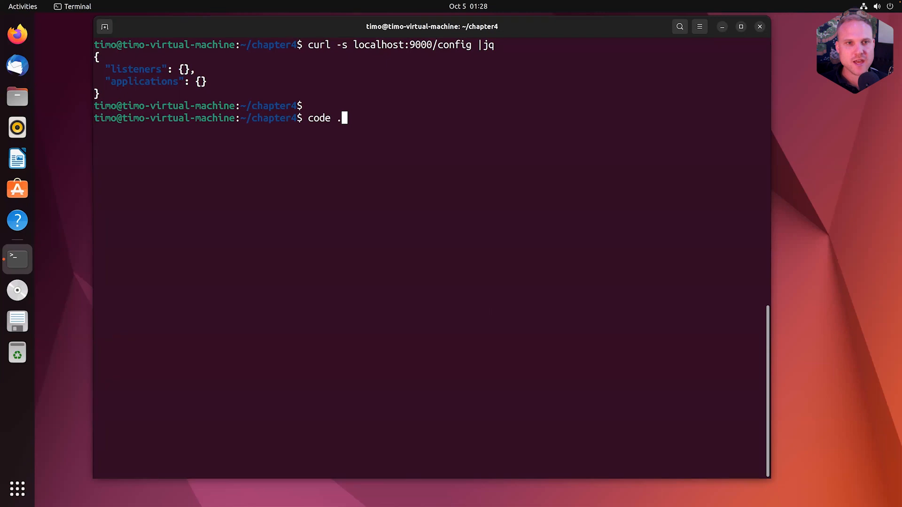
{"action": "key", "text": "Return"}
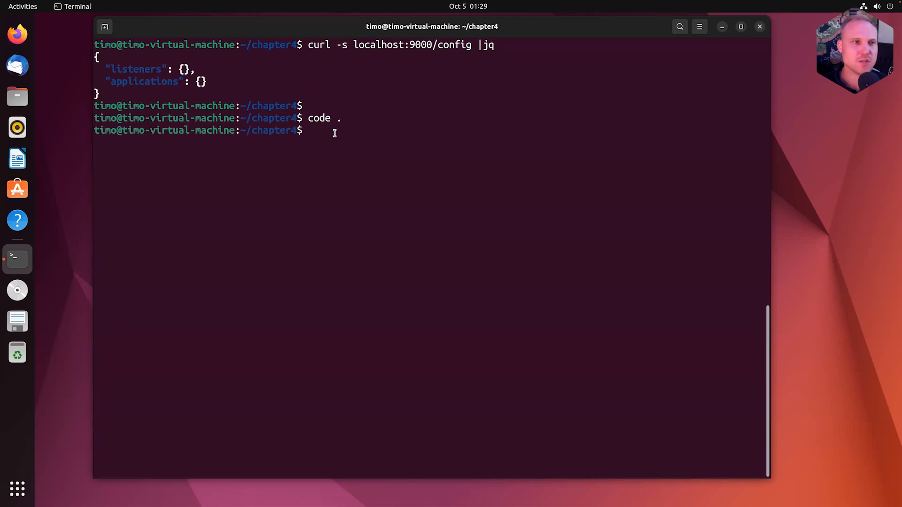
{"action": "key", "text": "Return"}
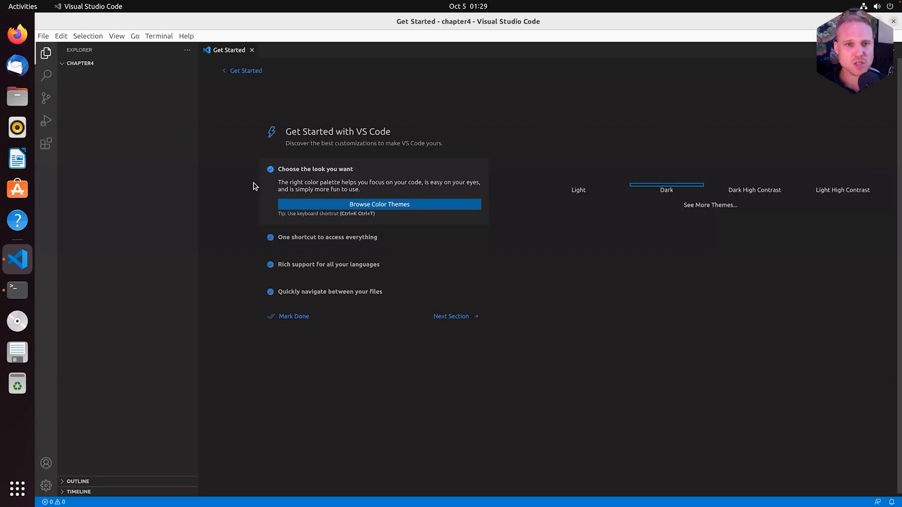
Create a new empty file named unit.conf.json in the chapter4 folder
{"action": "left_click", "coordinate": [245, 71]}
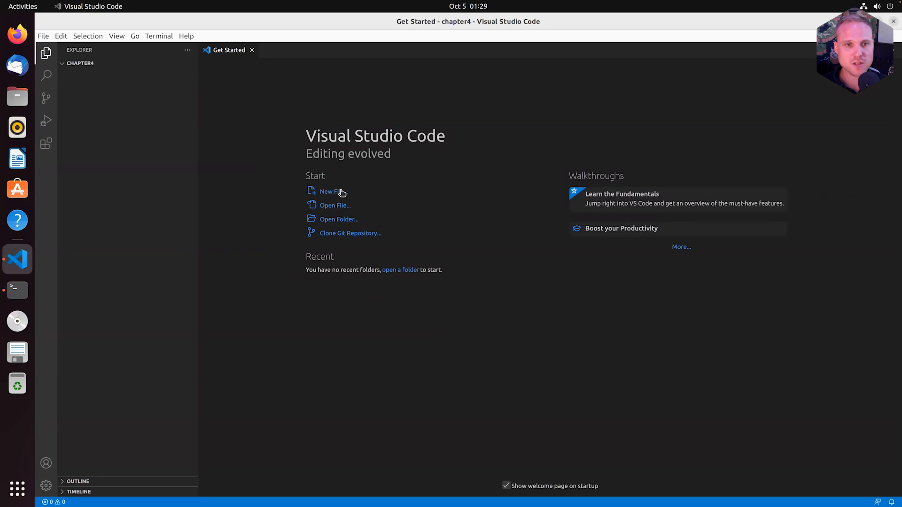
{"action": "left_click", "coordinate": [329, 191]}
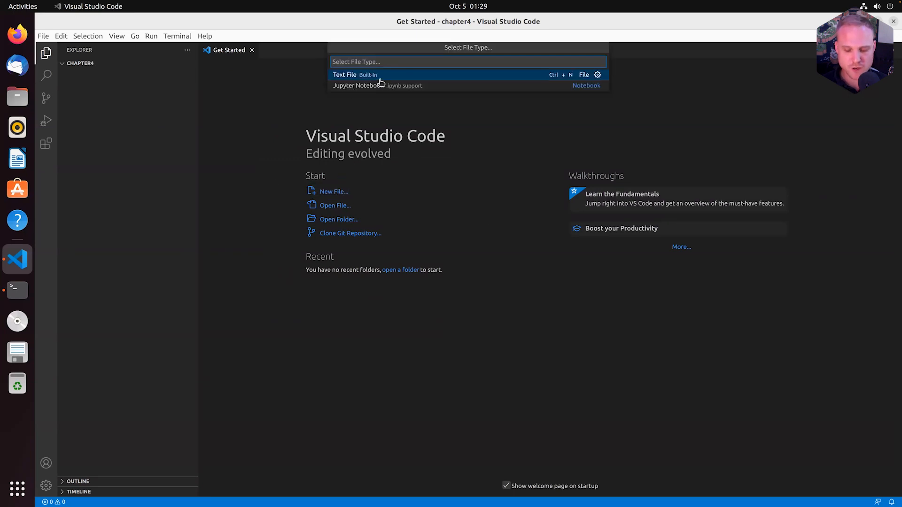
{"action": "type", "text": "unit."}
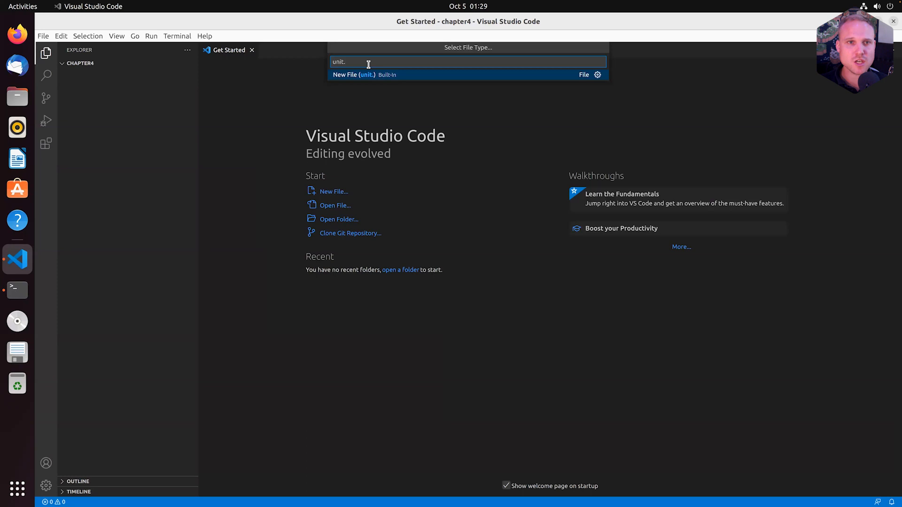
{"action": "type", "text": "conf.json"}
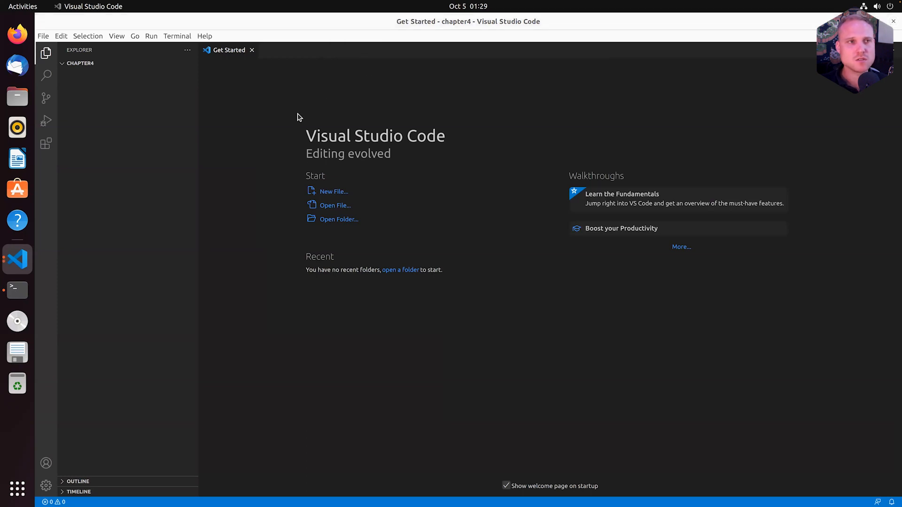
{"action": "left_click", "coordinate": [334, 191]}
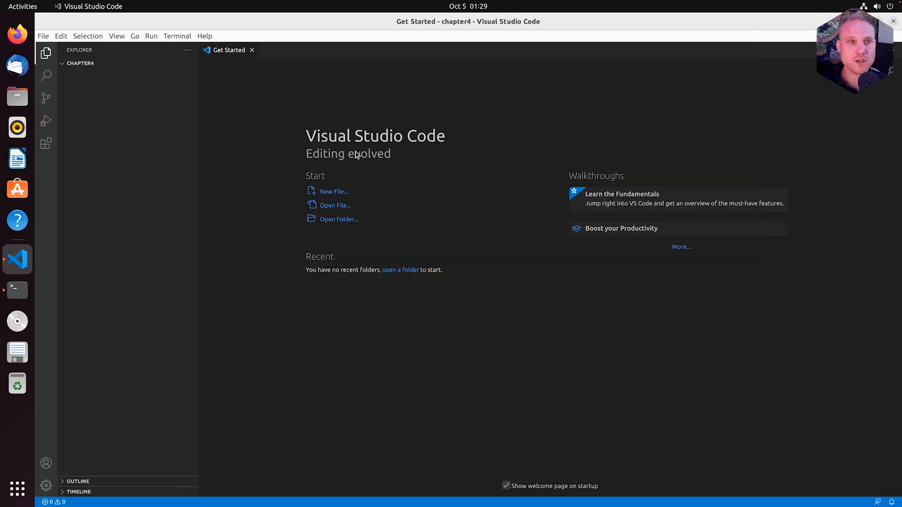
{"action": "left_click", "coordinate": [334, 191]}
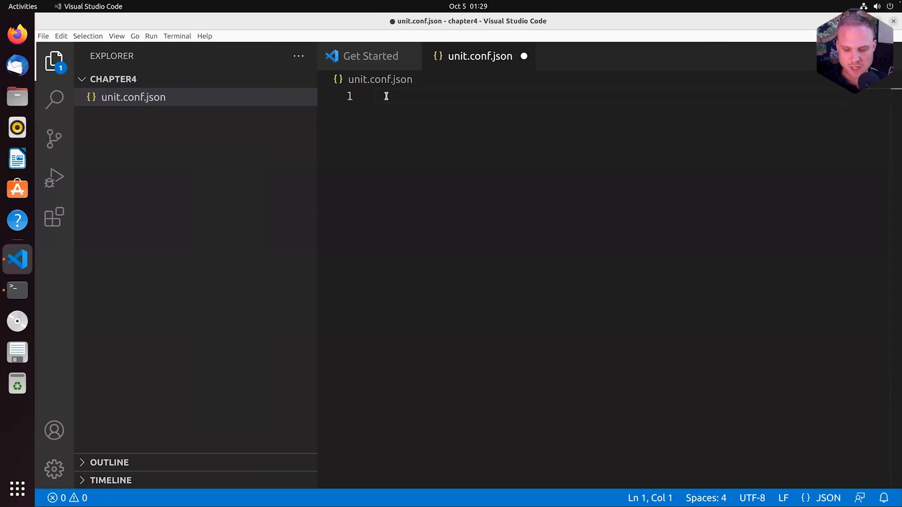
Write the JSON skeleton with empty listeners, applications and routes objects
{"action": "type", "text": "{"}
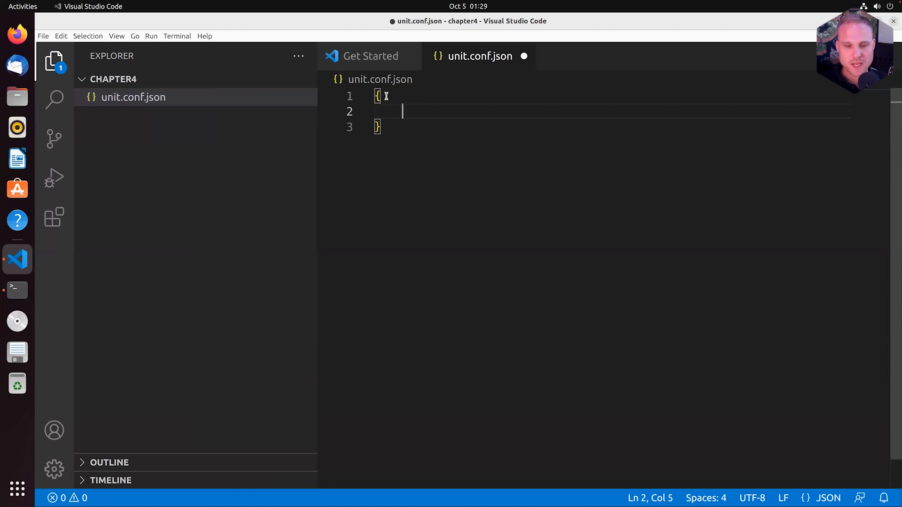
{"action": "mouse_move", "coordinate": [17, 291]}
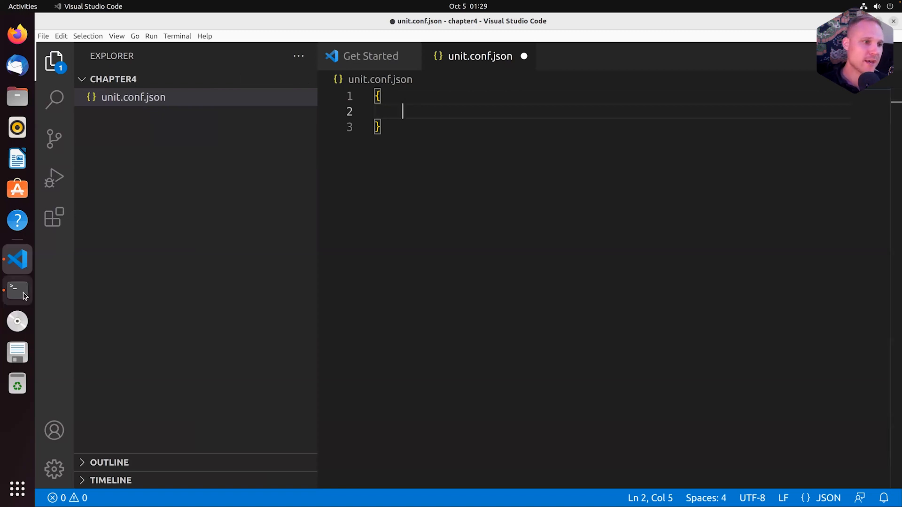
{"action": "left_click", "coordinate": [17, 290]}
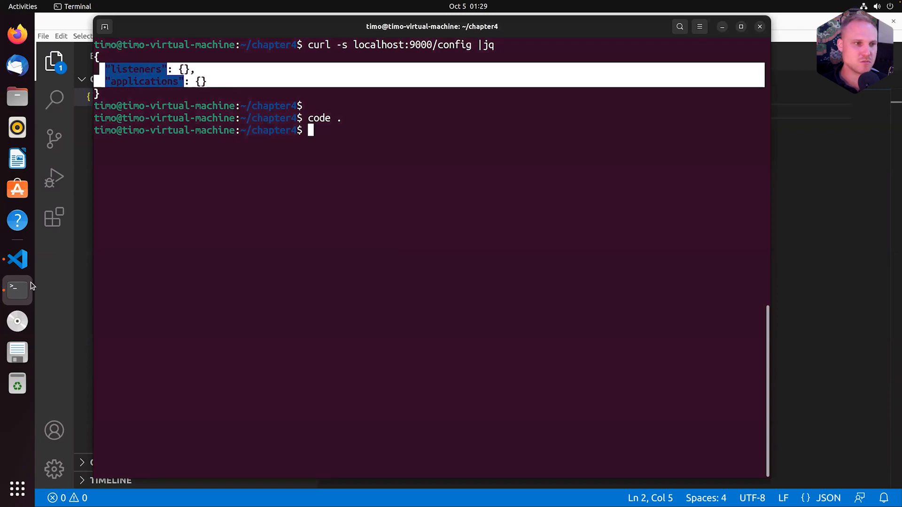
{"action": "left_click", "coordinate": [17, 259]}
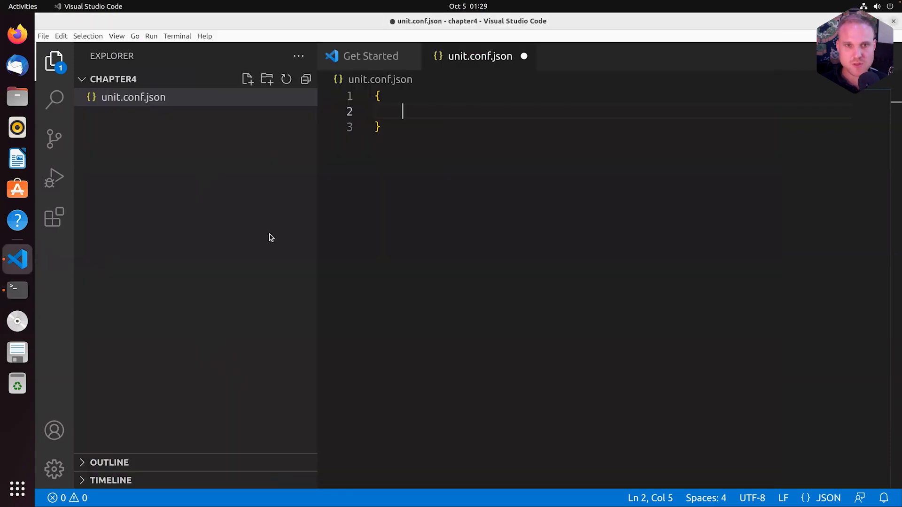
{"action": "type", "text": "\"listen\""}
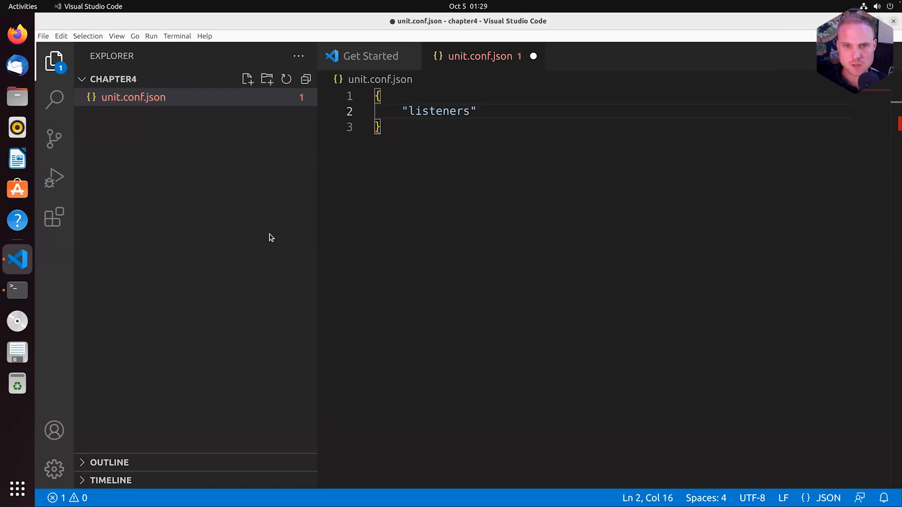
{"action": "type", "text": ": {},"}
{"action": "type", "text": "\"appl"}
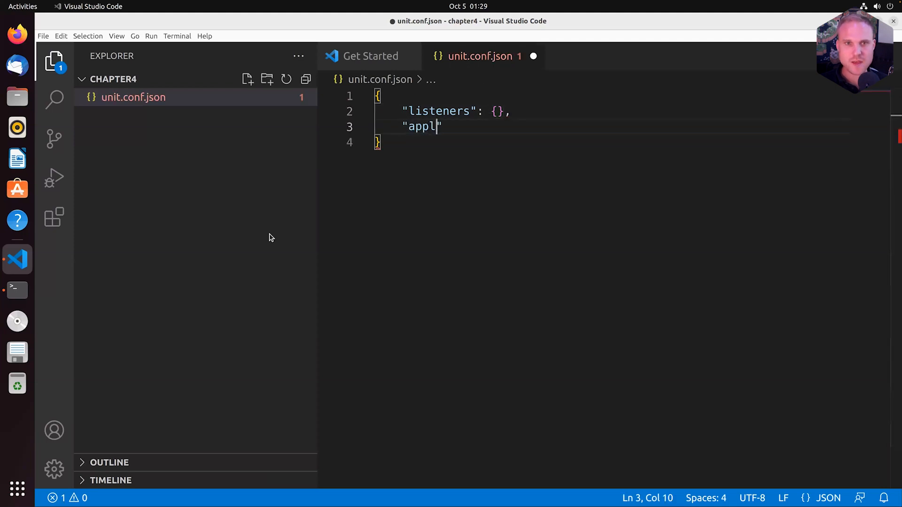
{"action": "type", "text": "ications"}
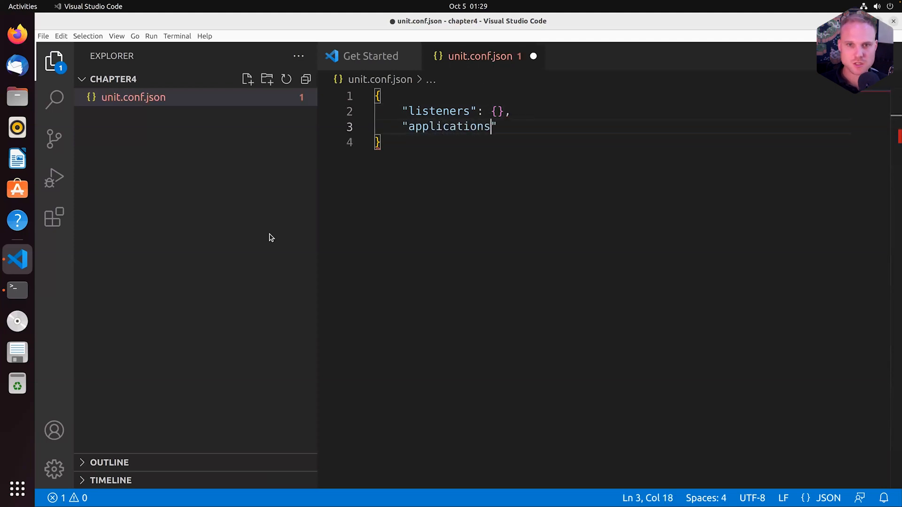
{"action": "type", "text": ": {}"}
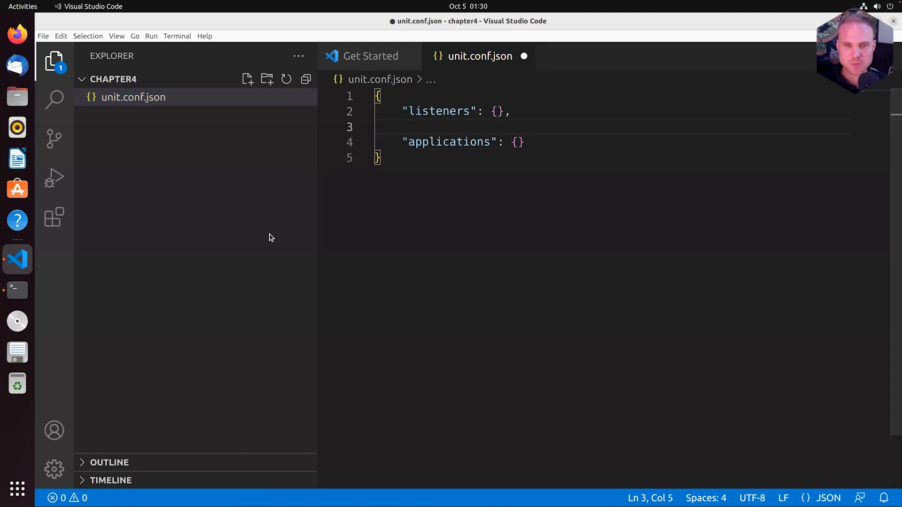
{"action": "type", "text": "\"routes\": {},"}
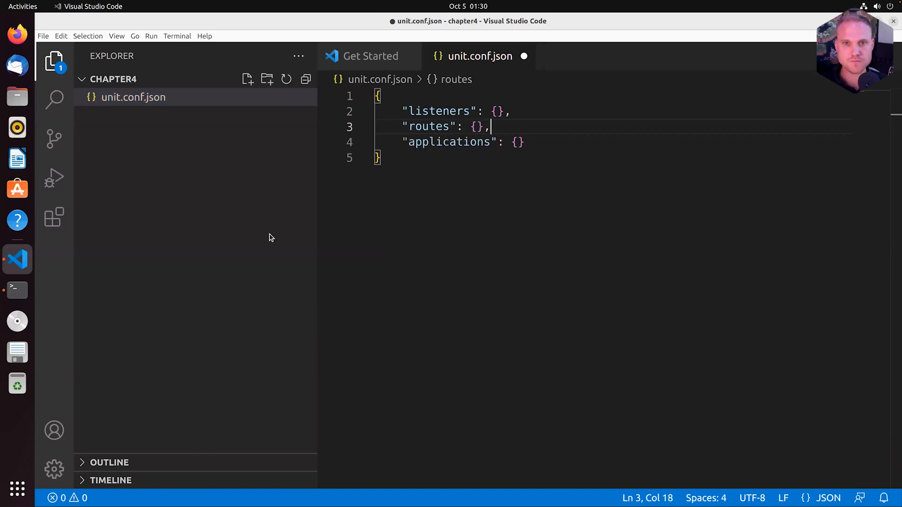
Add a listener key inside listeners, trying 127.0.0.1 before settling on "*:80"
{"action": "left_click", "coordinate": [450, 111]}
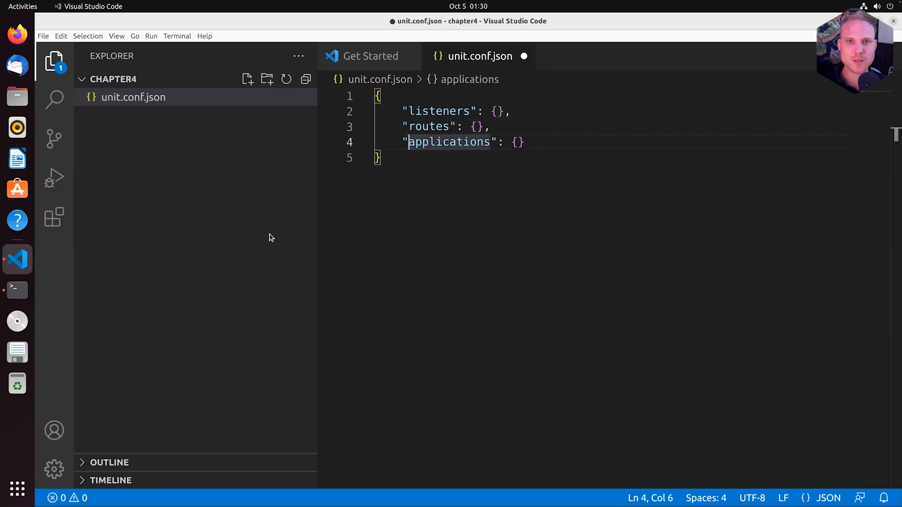
{"action": "left_click", "coordinate": [440, 111]}
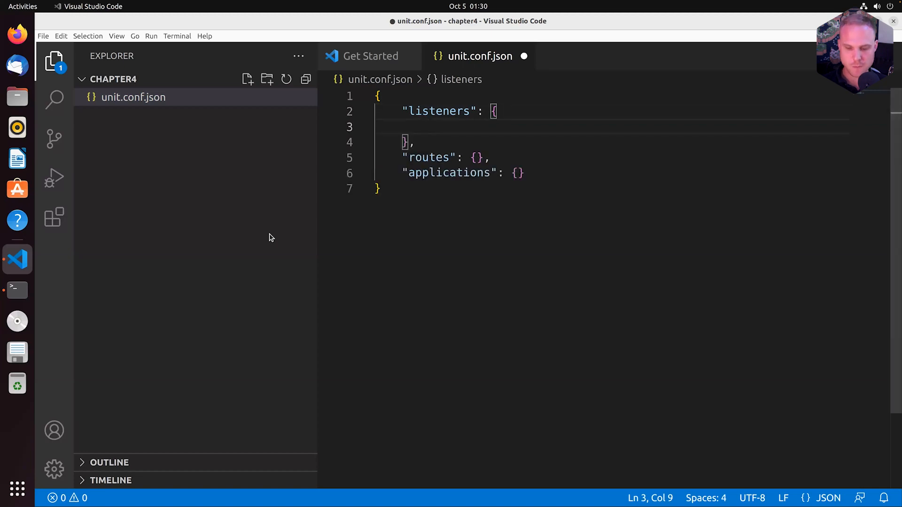
{"action": "type", "text": "\"\""}
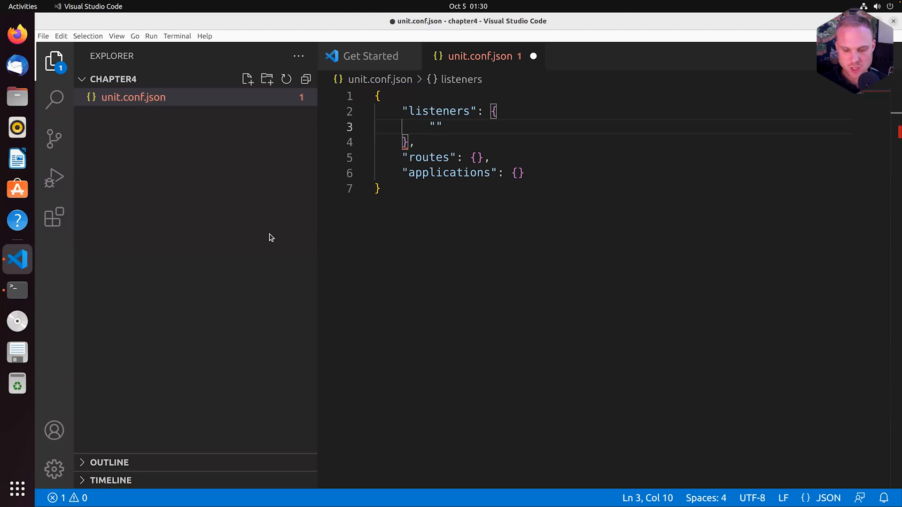
{"action": "type", "text": "*"}
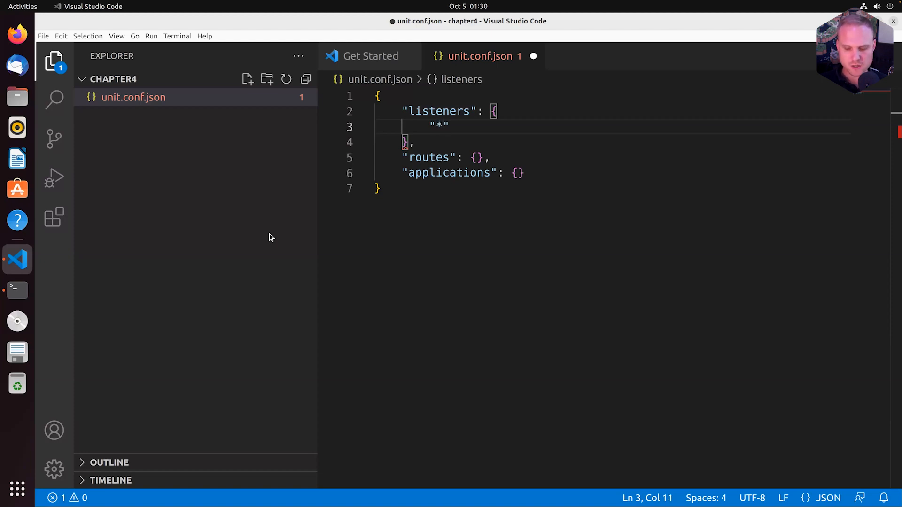
{"action": "type", "text": ":"}
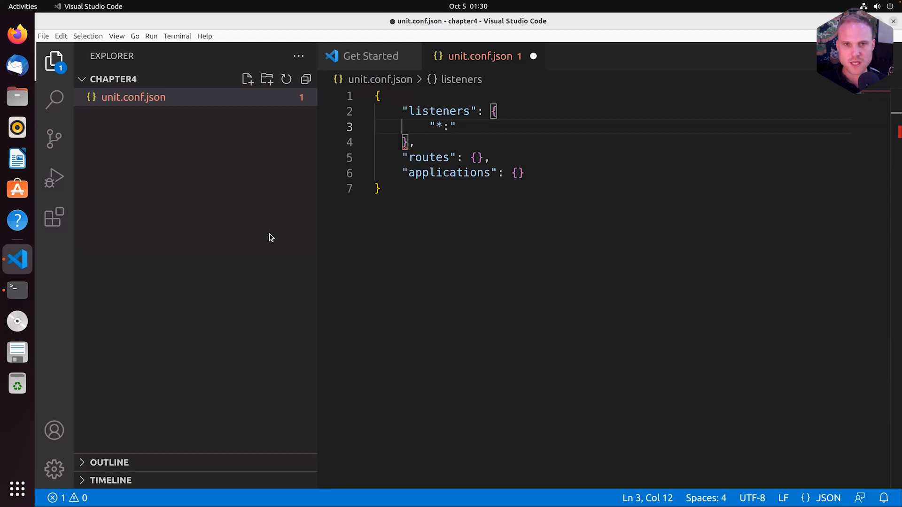
{"action": "type", "text": "80"}
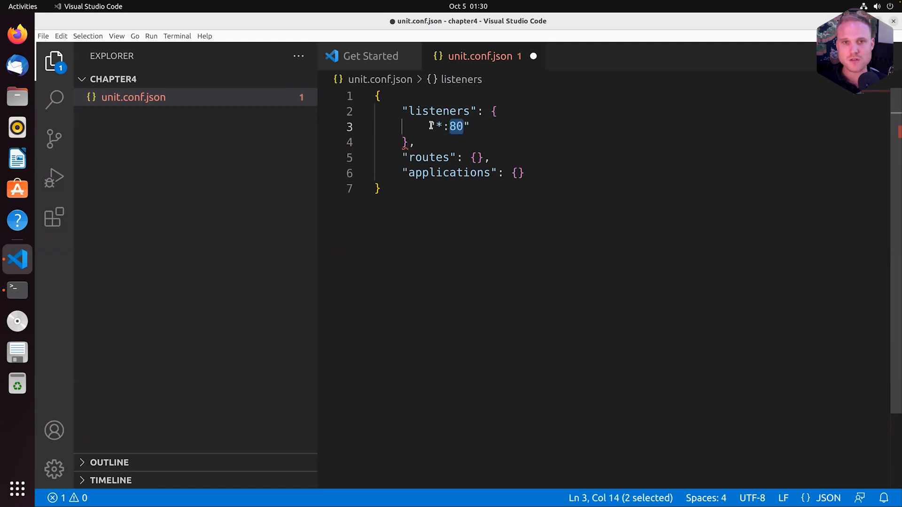
{"action": "left_click", "coordinate": [441, 126]}
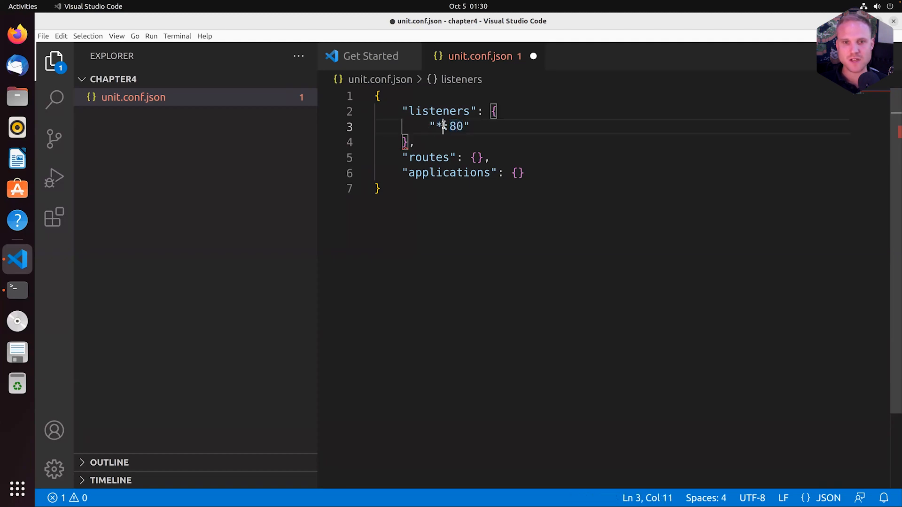
{"action": "type", "text": "12"}
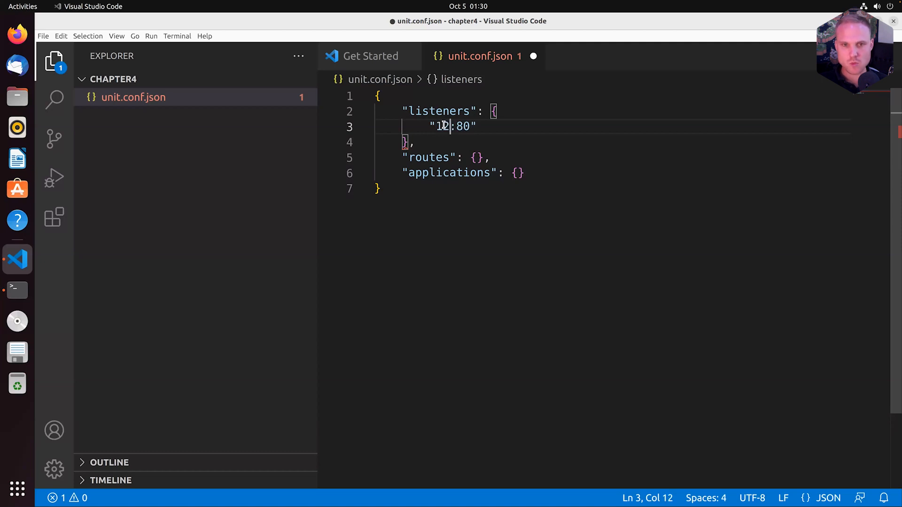
{"action": "type", "text": "7.0.0.1"}
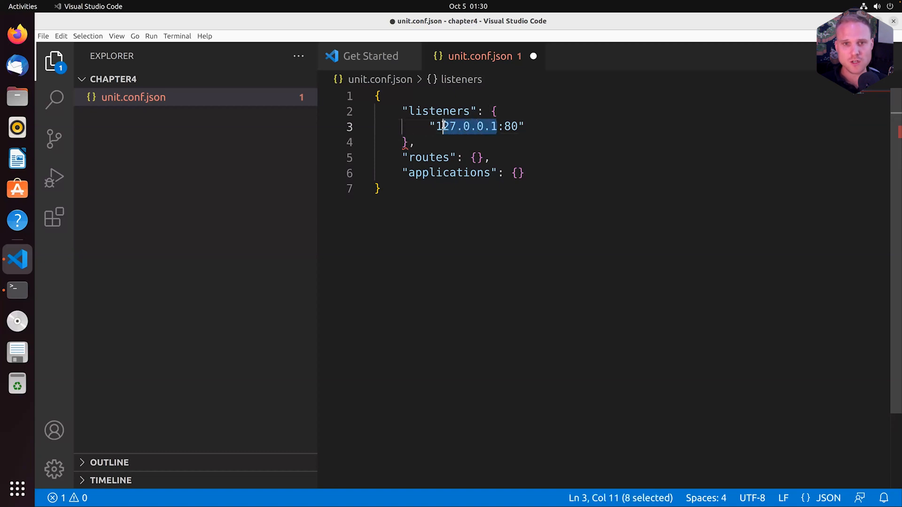
{"action": "type", "text": "0.101."}
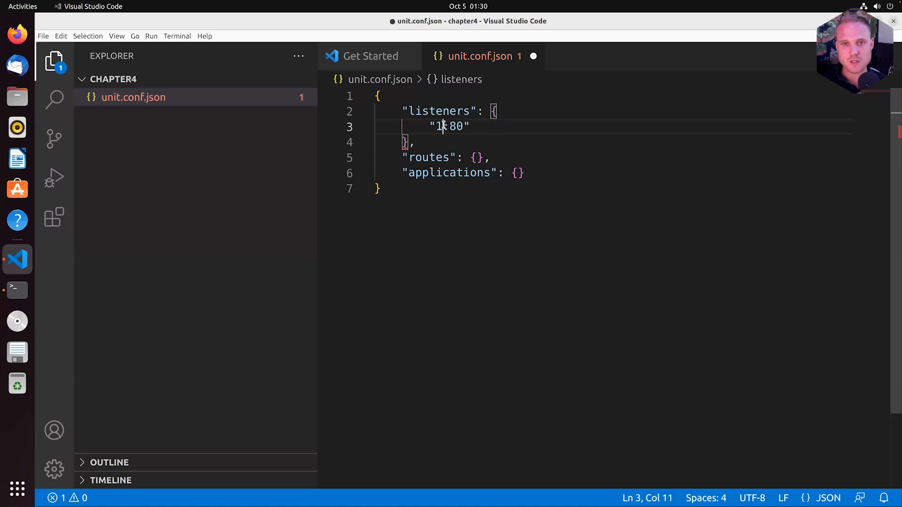
{"action": "type", "text": "*"}
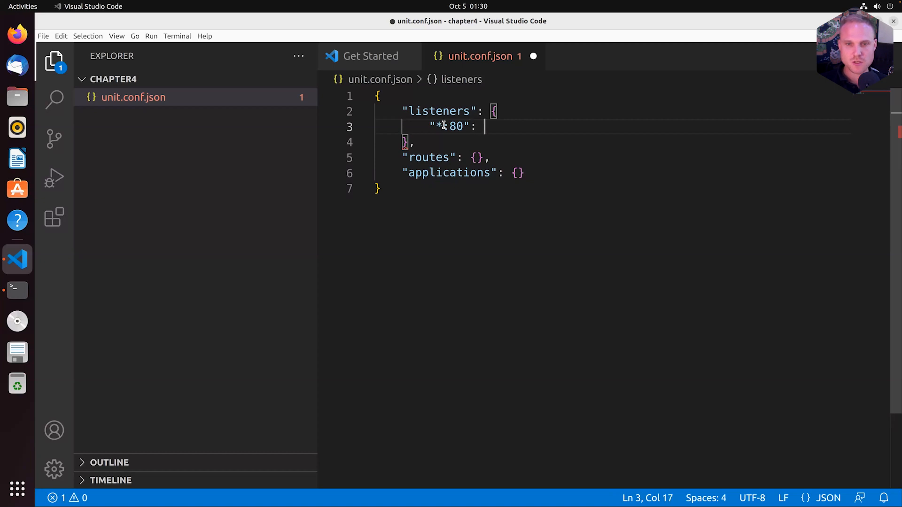
Give the "*:80" listener an object with "pass": "routes"
{"action": "type", "text": "{}"}
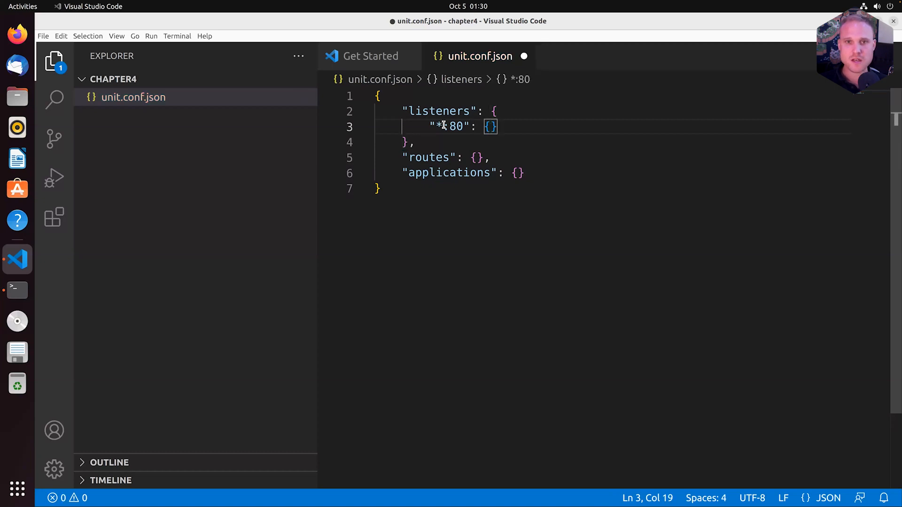
{"action": "key", "text": "Left"}
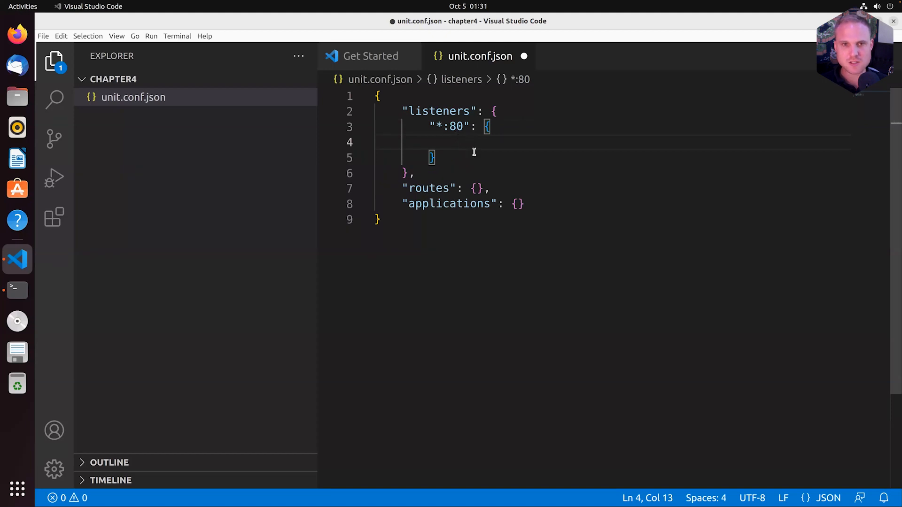
{"action": "type", "text": "\""}
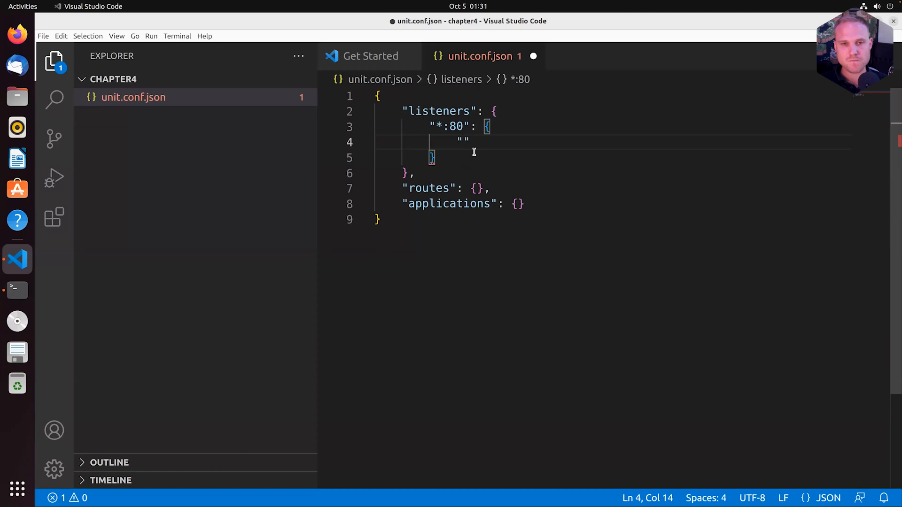
{"action": "type", "text": "pass"}
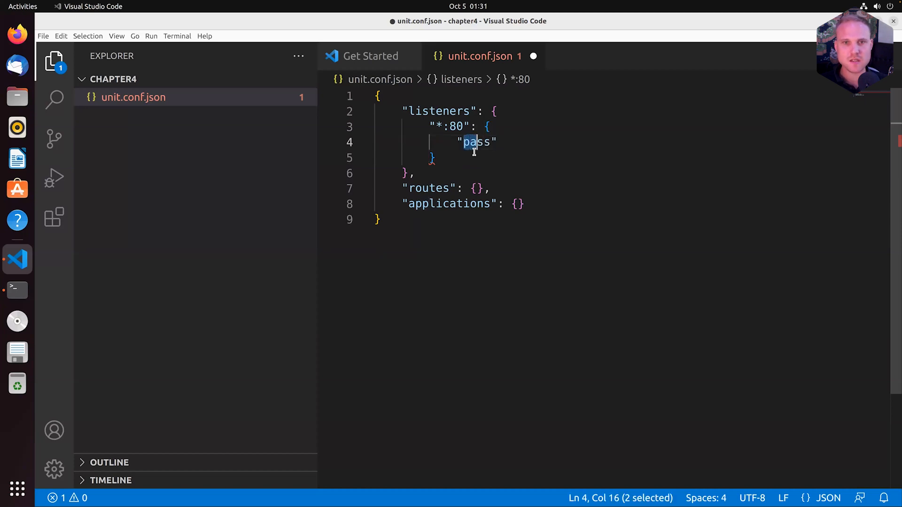
{"action": "left_click", "coordinate": [460, 127]}
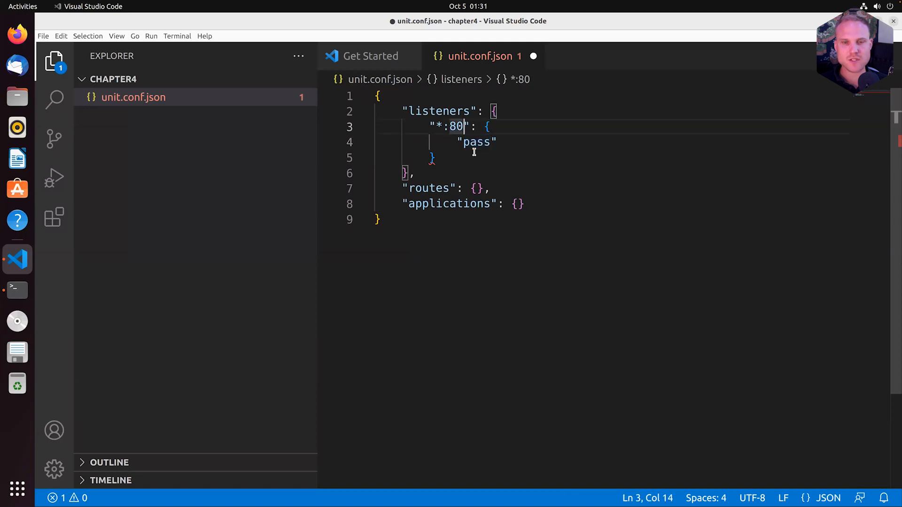
{"action": "left_click", "coordinate": [469, 142]}
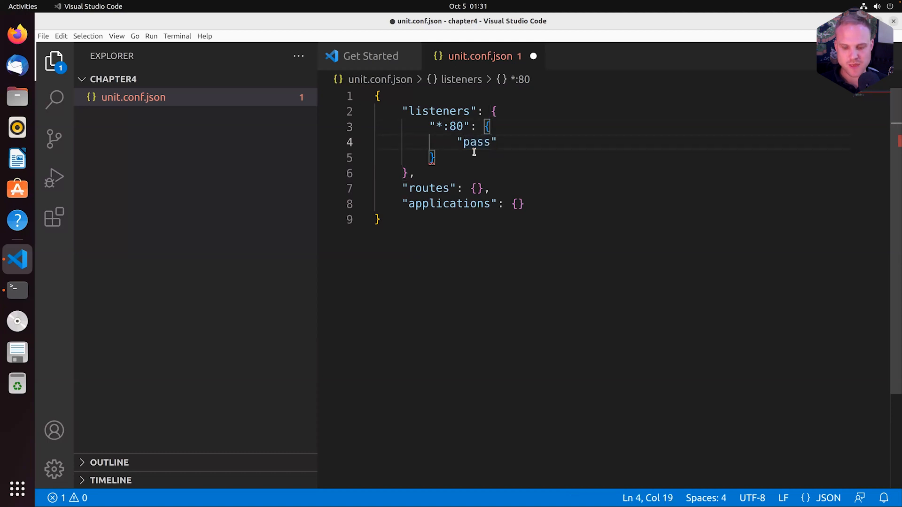
{"action": "type", "text": ":"}
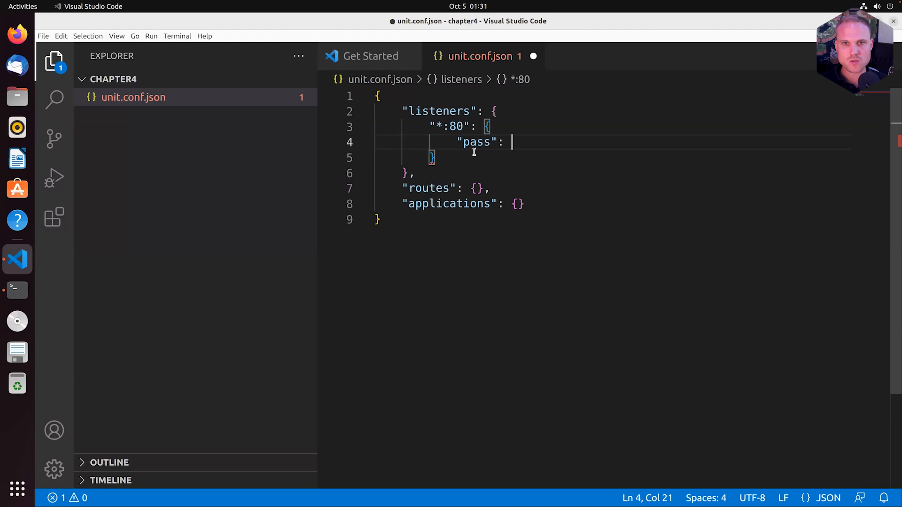
{"action": "type", "text": "\"routes"}
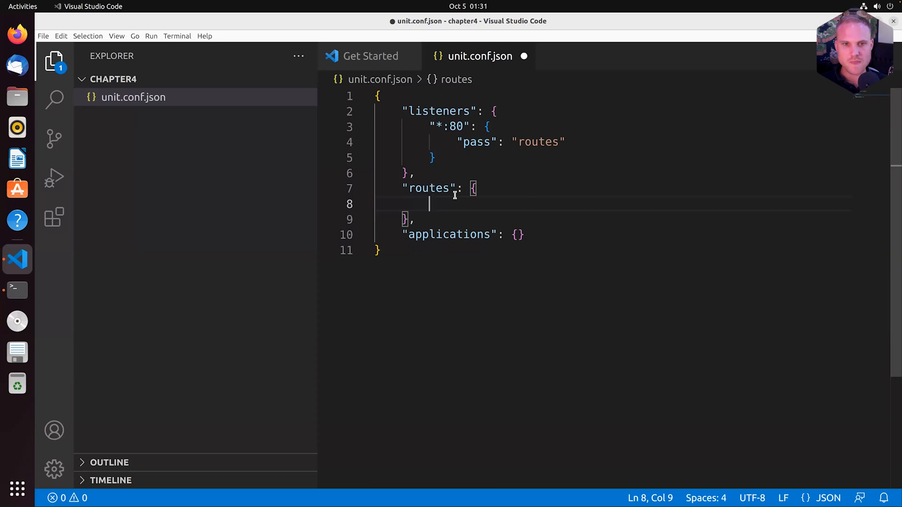
Fill routes with "action": {"return": 200} and save unit.conf.json
{"action": "type", "text": "\"acto\""}
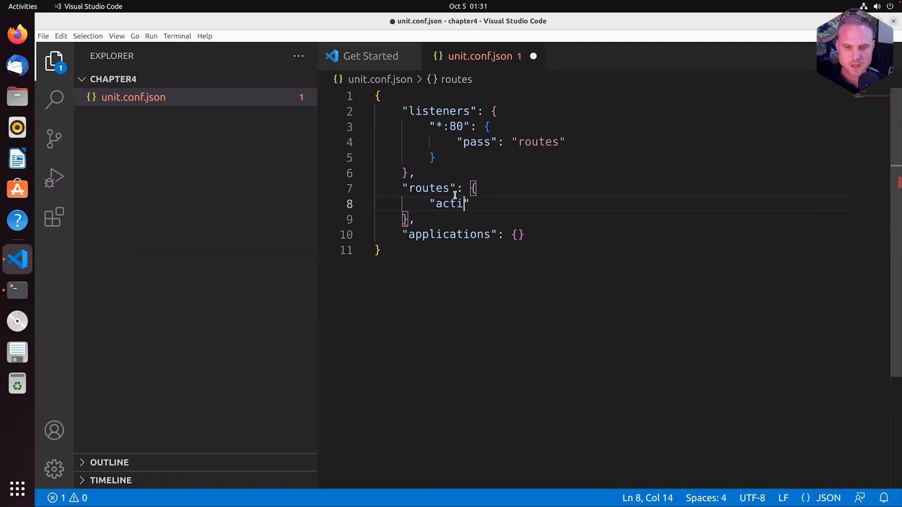
{"action": "type", "text": "on\":"}
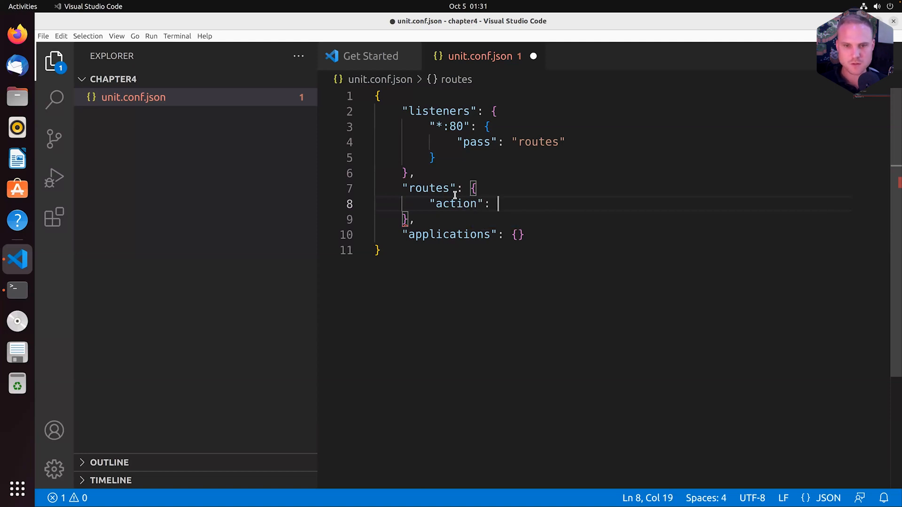
{"action": "type", "text": "{}"}
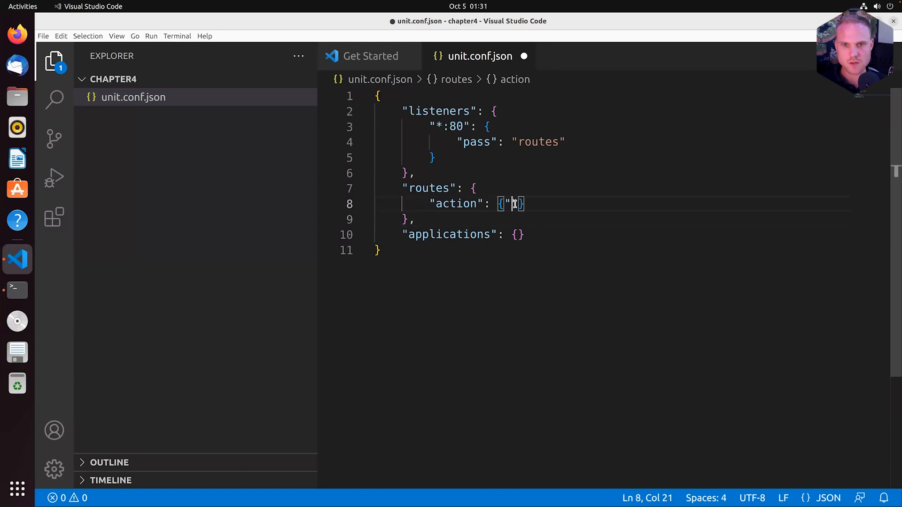
{"action": "type", "text": "return"}
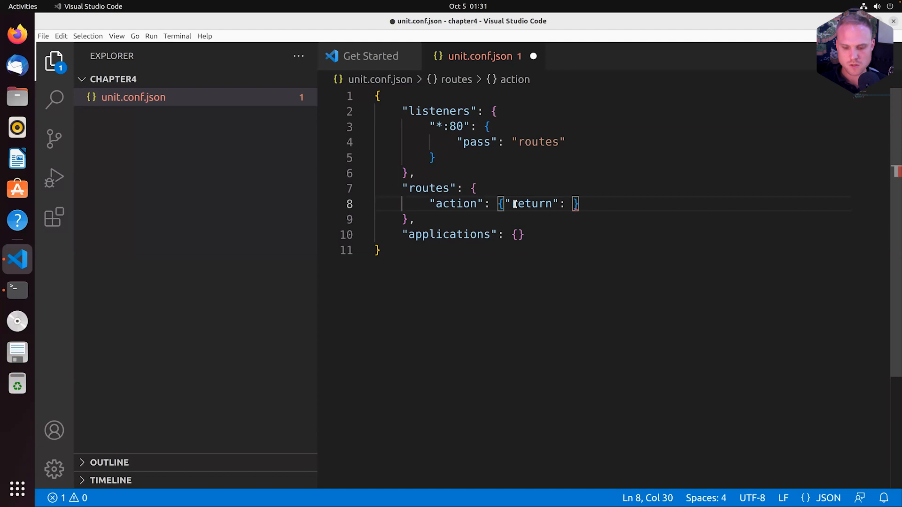
{"action": "type", "text": "200"}
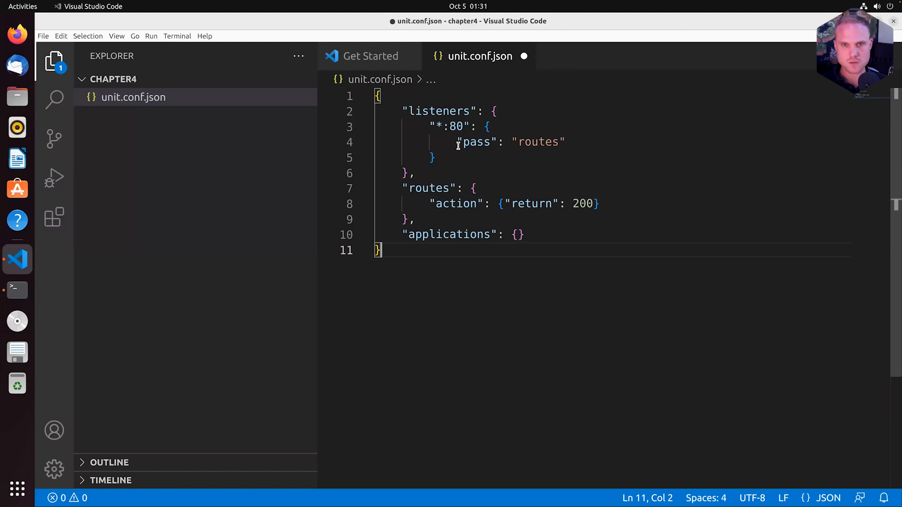
{"action": "key", "text": "ctrl+s"}
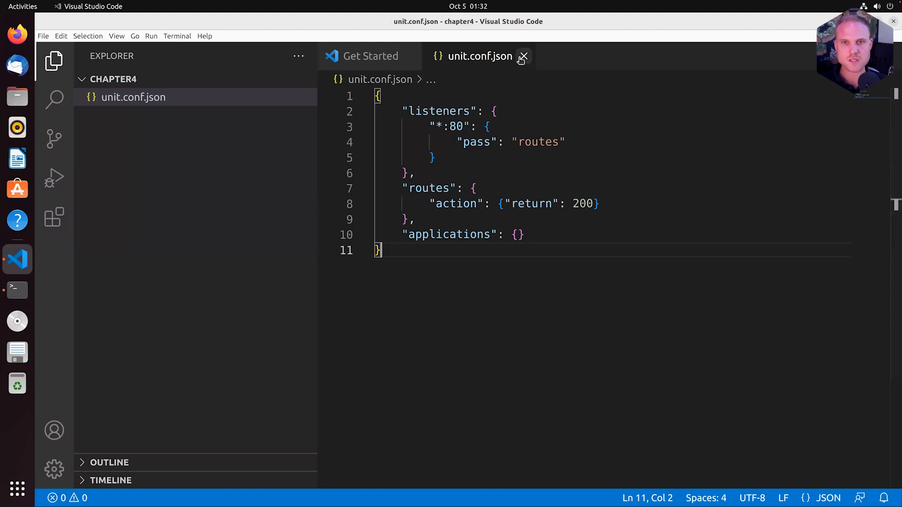
{"action": "mouse_move", "coordinate": [309, 89]}
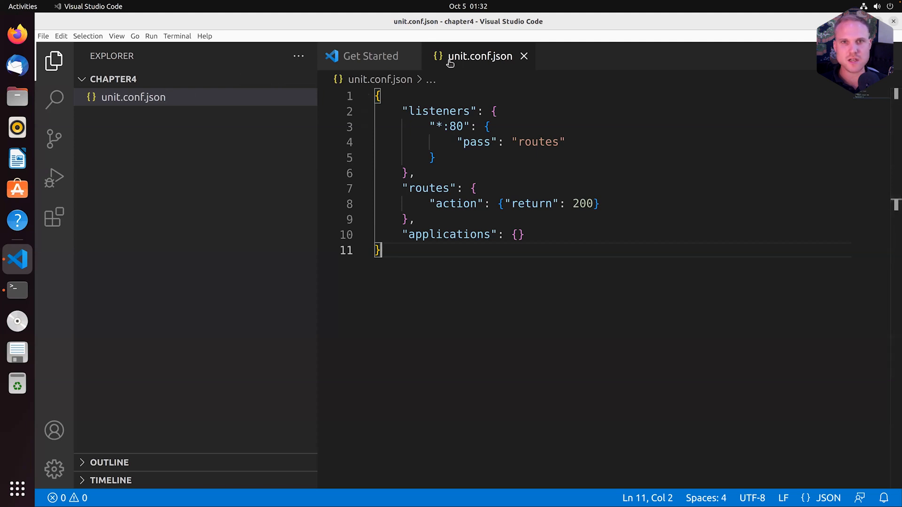
{"action": "mouse_move", "coordinate": [152, 105]}
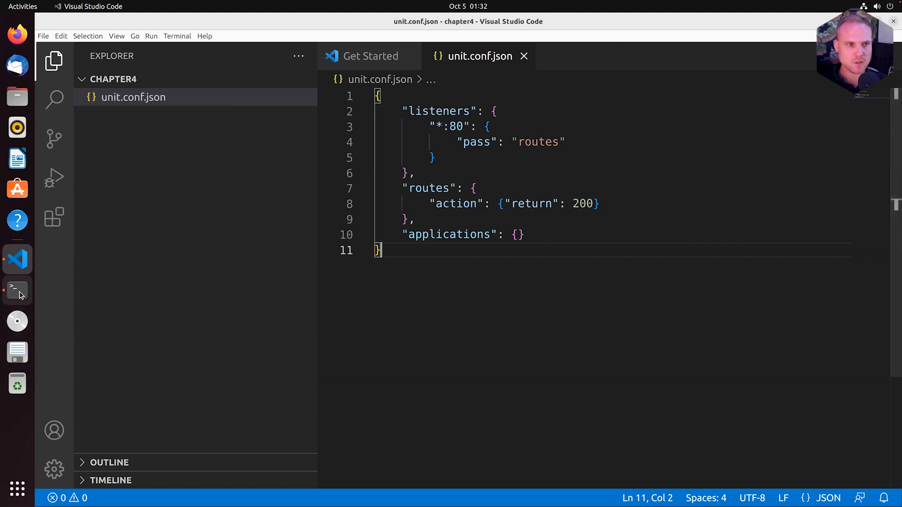
Print unit.conf.json through jq in Terminal to verify it is valid JSON, then clear the screen
{"action": "left_click", "coordinate": [17, 290]}
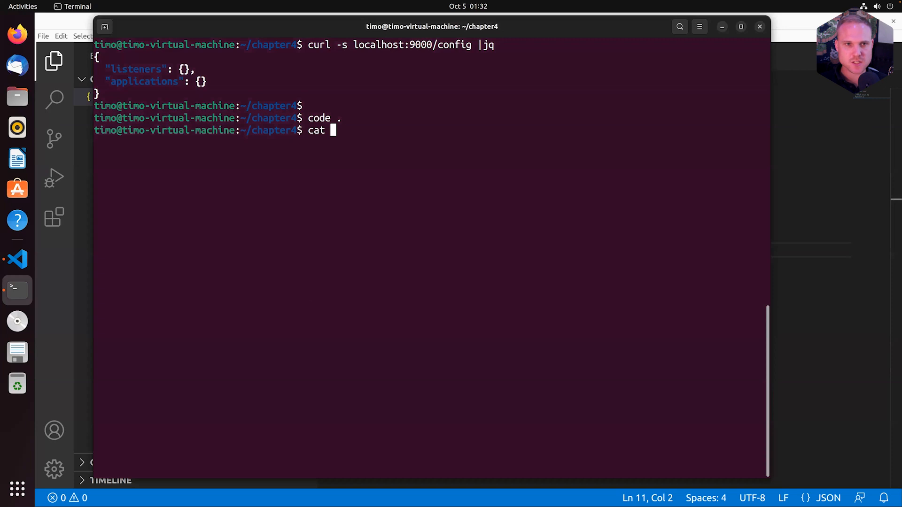
{"action": "type", "text": "unit.conf.json |"}
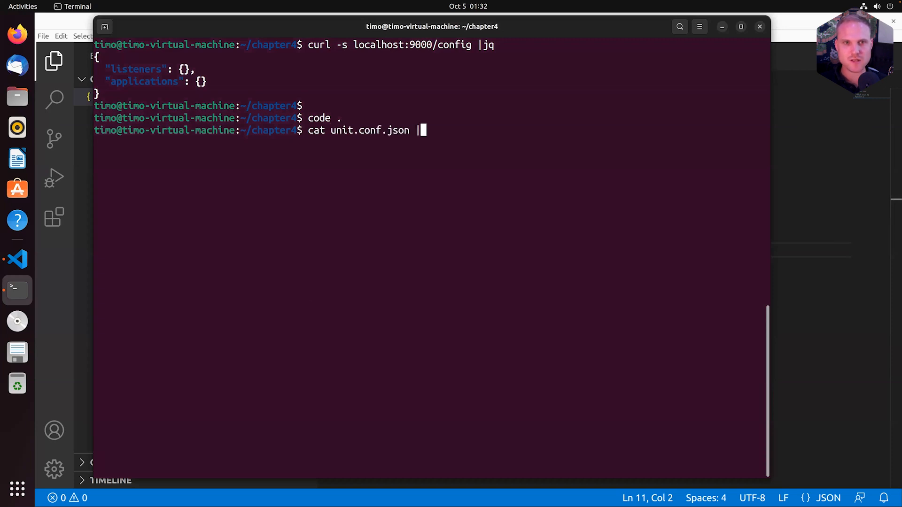
{"action": "key", "text": "Return"}
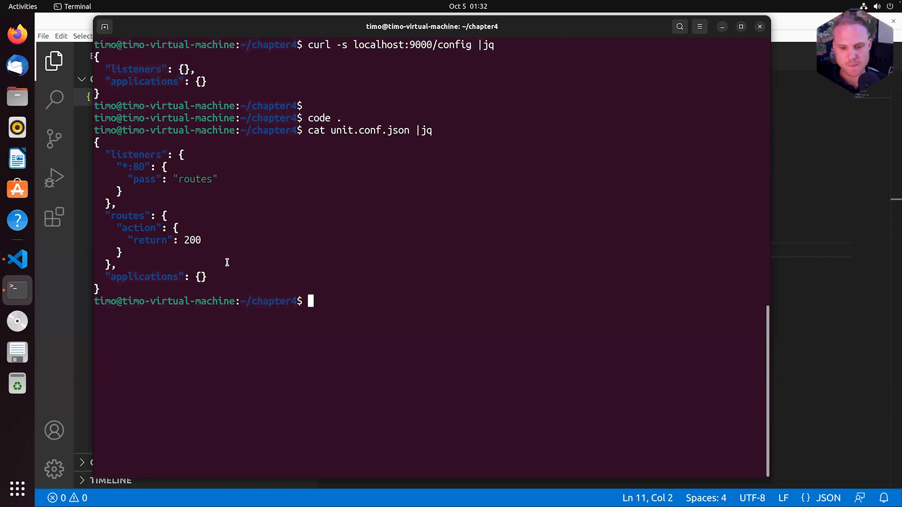
{"action": "key", "text": "Return"}
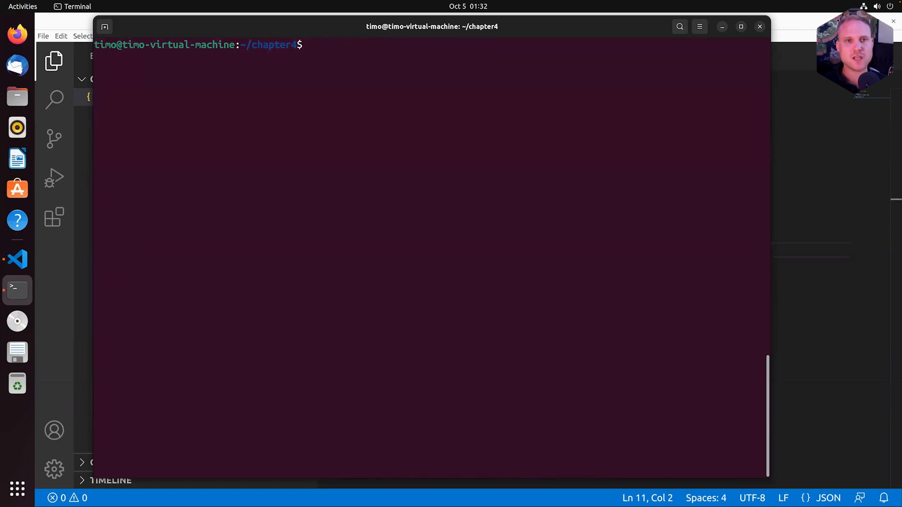
Print the raw unit.conf.json with cat and clear the screen
{"action": "type", "text": "cat"}
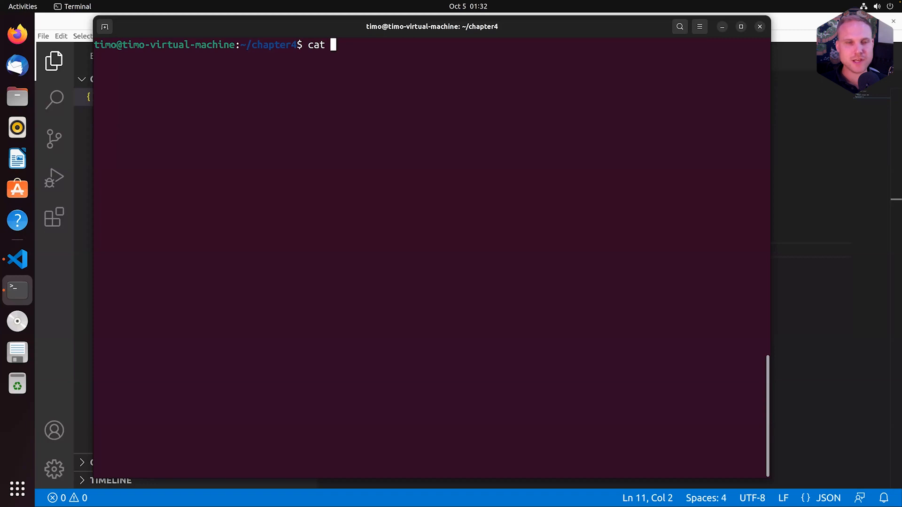
{"action": "type", "text": "unit.conf.json"}
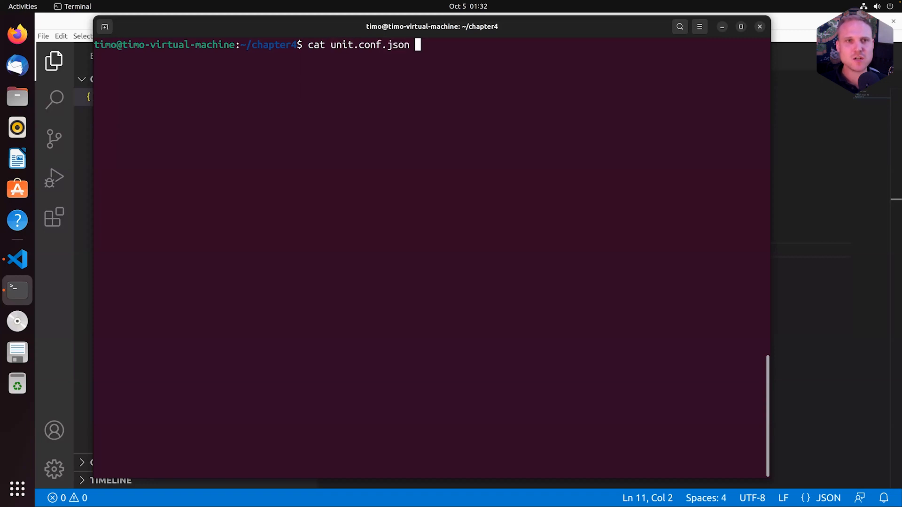
{"action": "key", "text": "Return"}
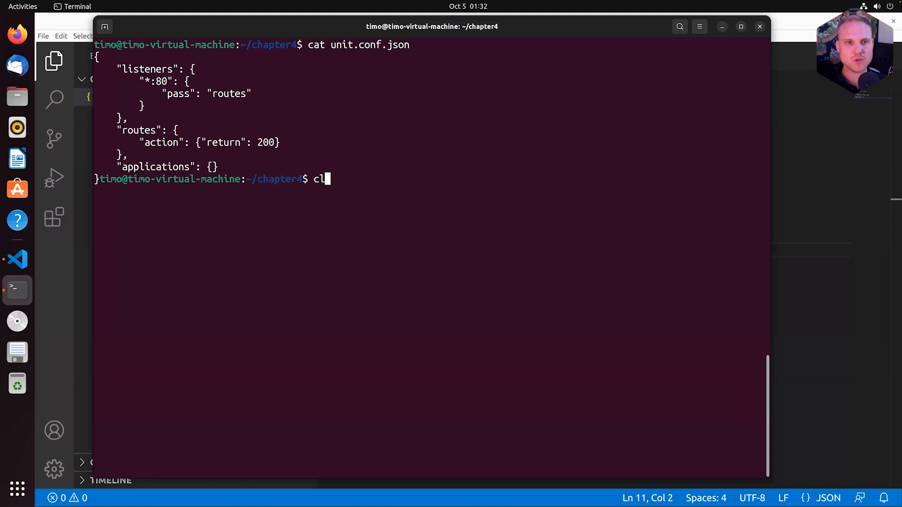
{"action": "key", "text": "Return"}
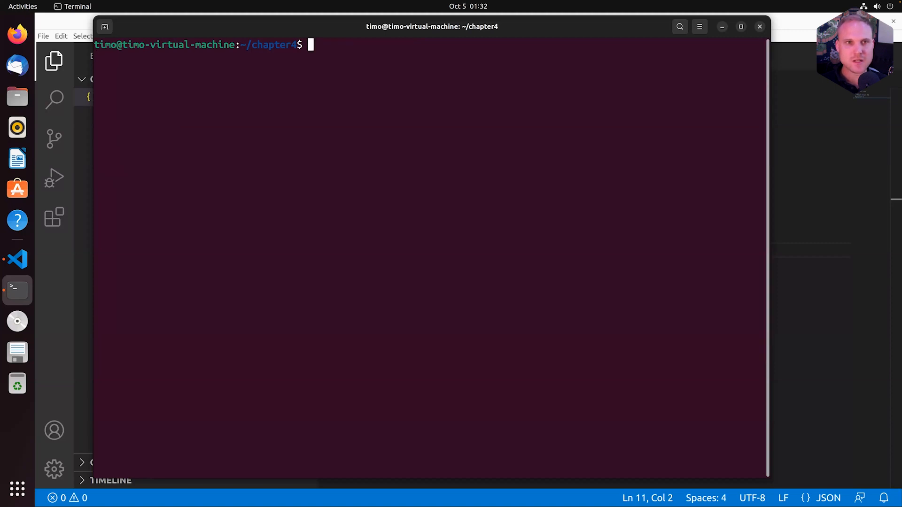
Upload the file with cat unit.conf.json | curl -X PUT -d@- localhost:9000/config, getting the invalid "routes" location error
{"action": "type", "text": "cat unit.conf.json  | curl"}
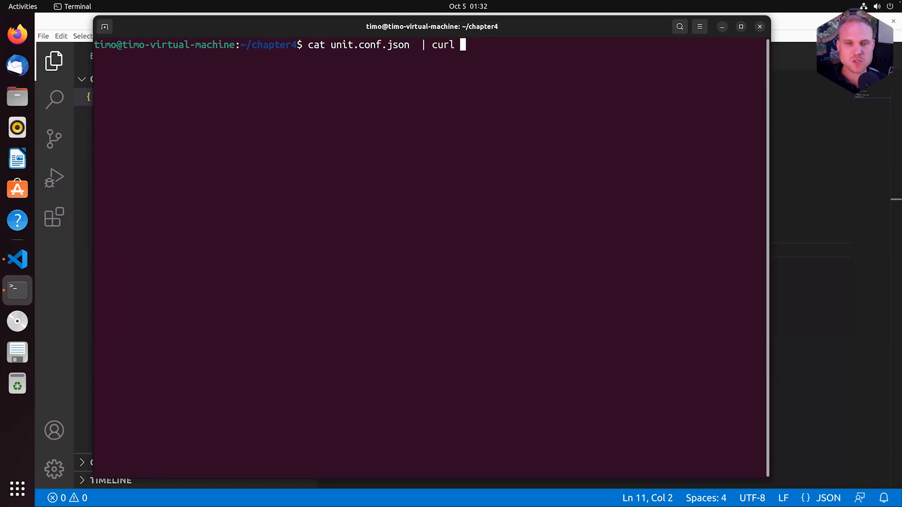
{"action": "type", "text": "-X PU"}
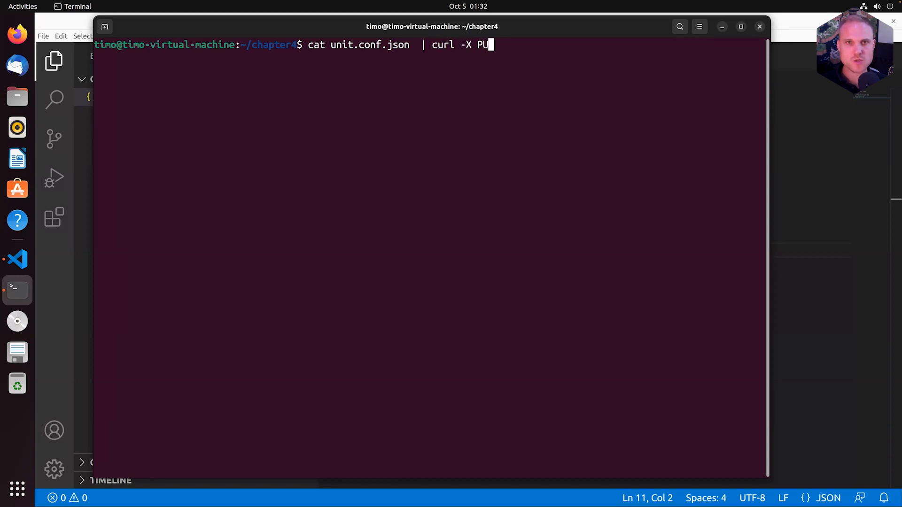
{"action": "type", "text": "T"}
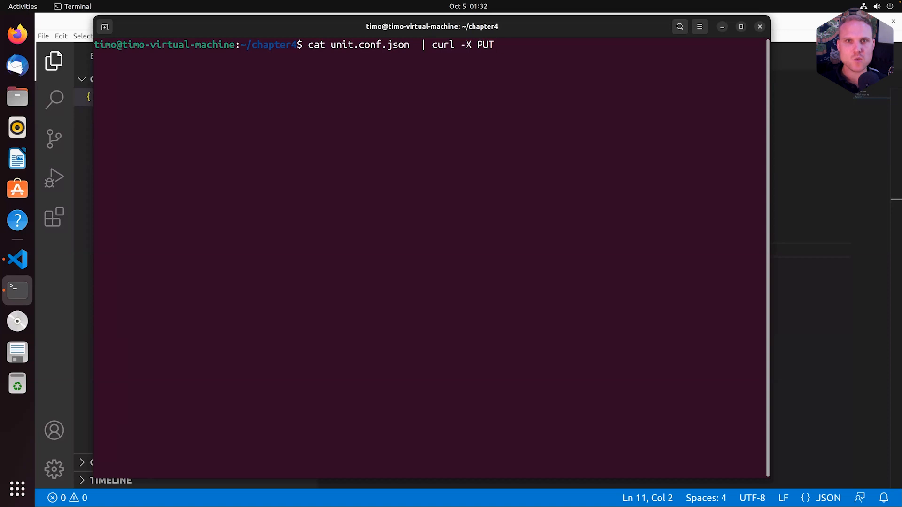
{"action": "type", "text": "-d"}
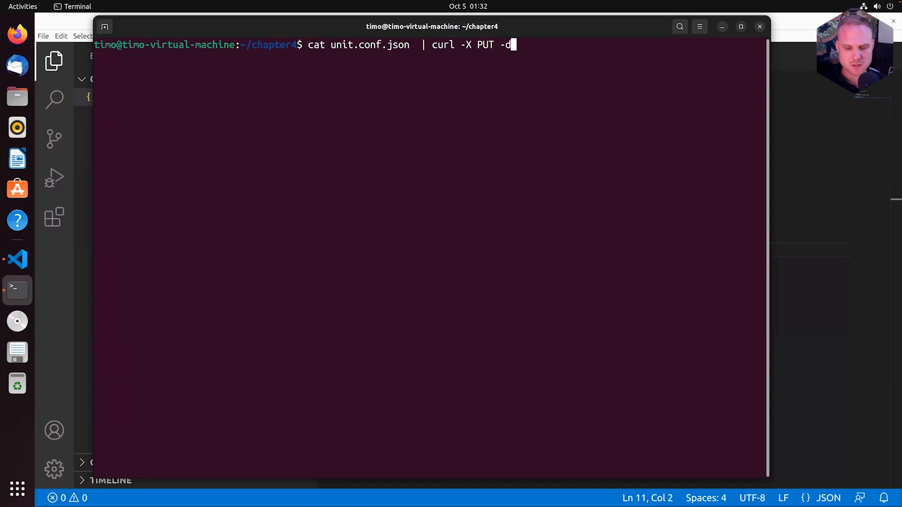
{"action": "type", "text": "@."}
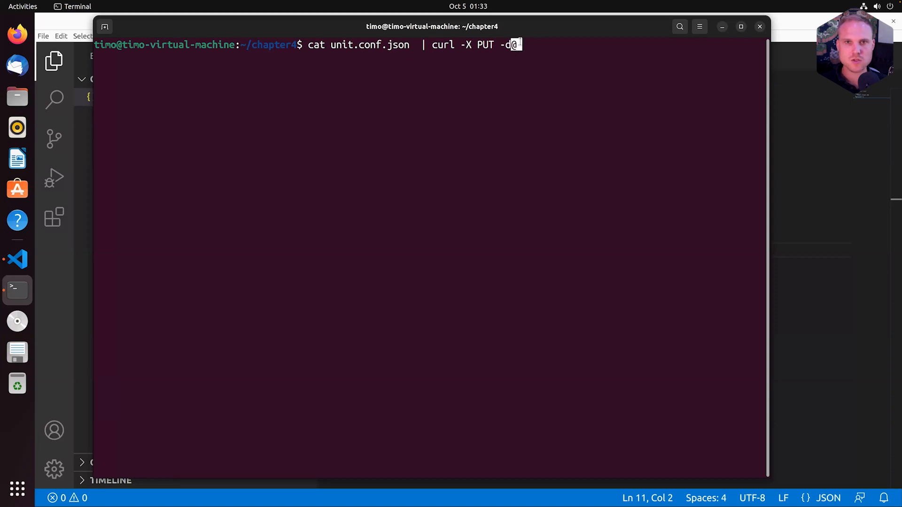
{"action": "type", "text": "-"}
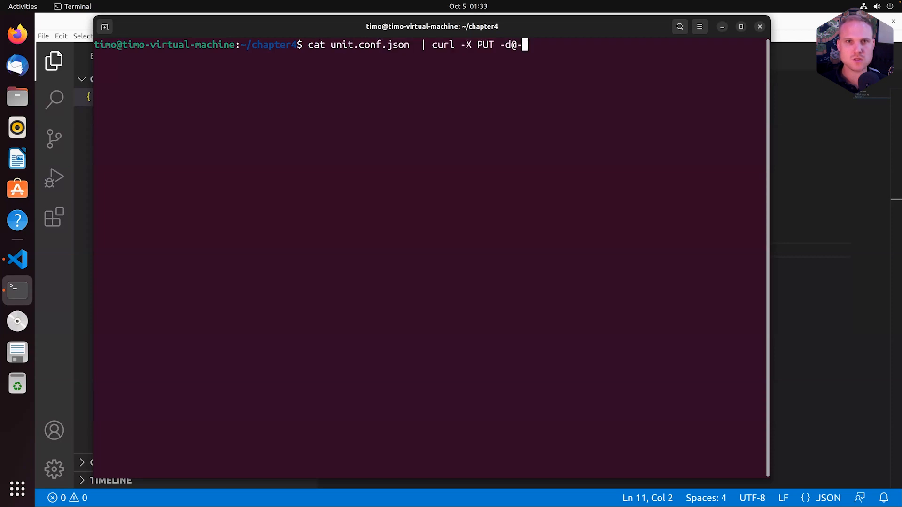
{"action": "type", "text": "lo"}
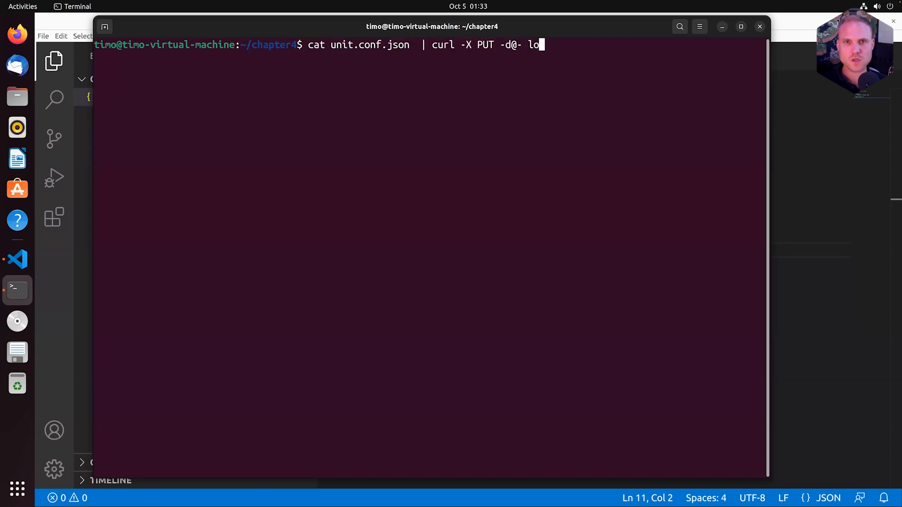
{"action": "type", "text": "caho"}
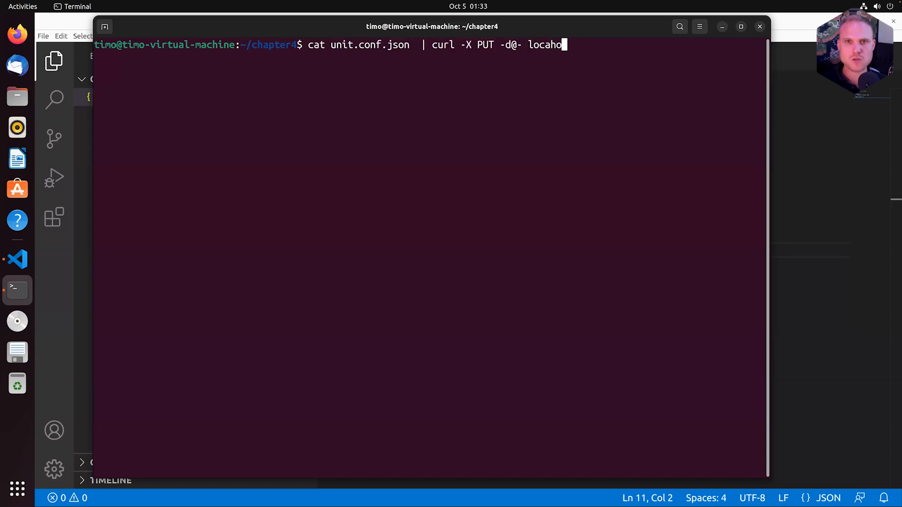
{"action": "type", "text": "st"}
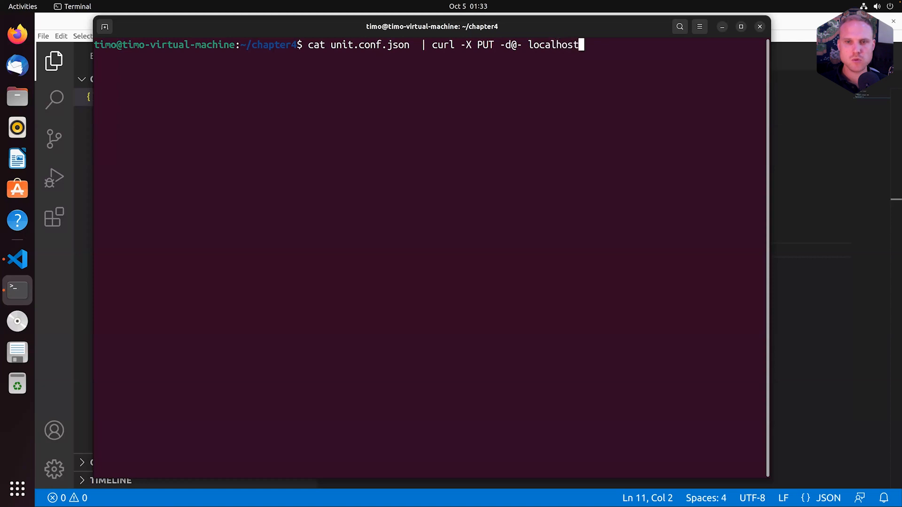
{"action": "type", "text": ":9000/"}
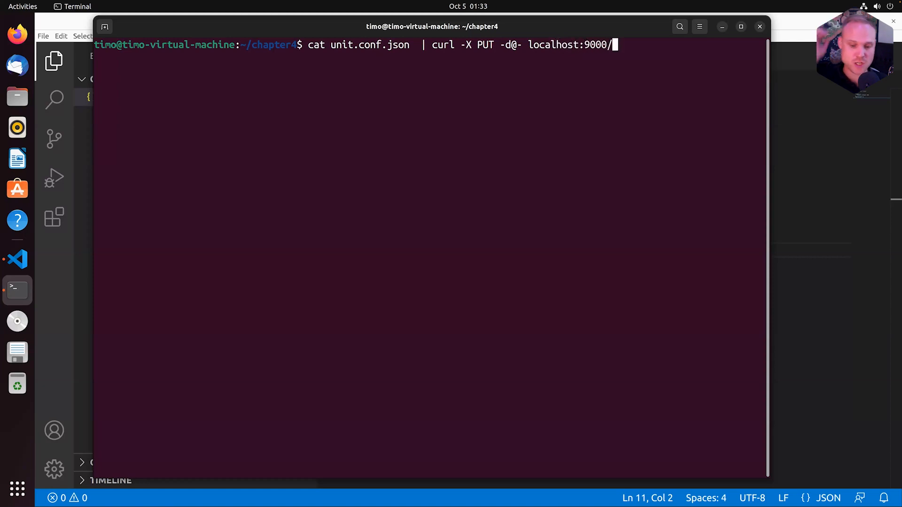
{"action": "type", "text": "config"}
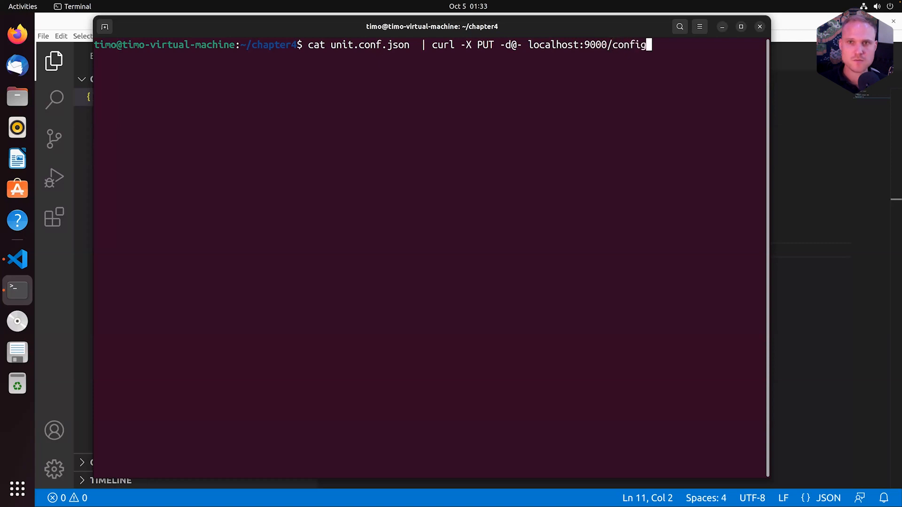
{"action": "key", "text": "Return"}
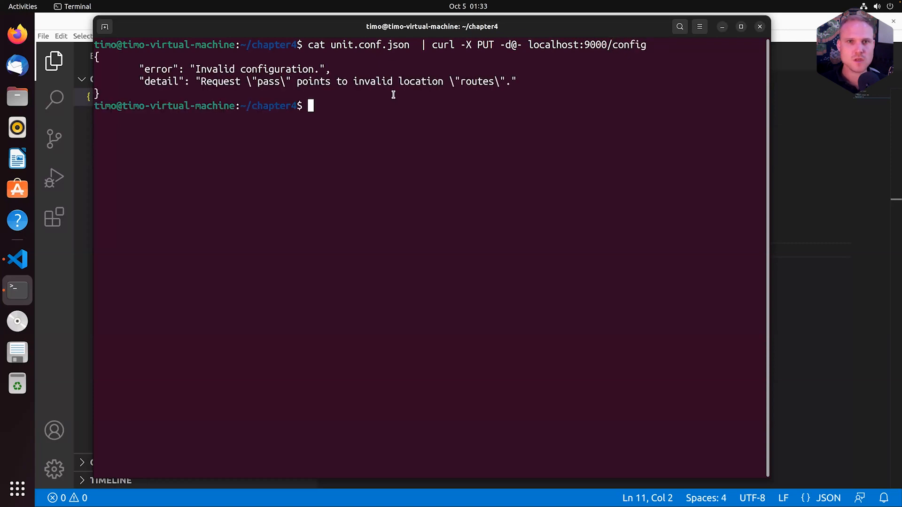
{"action": "key", "text": "Return"}
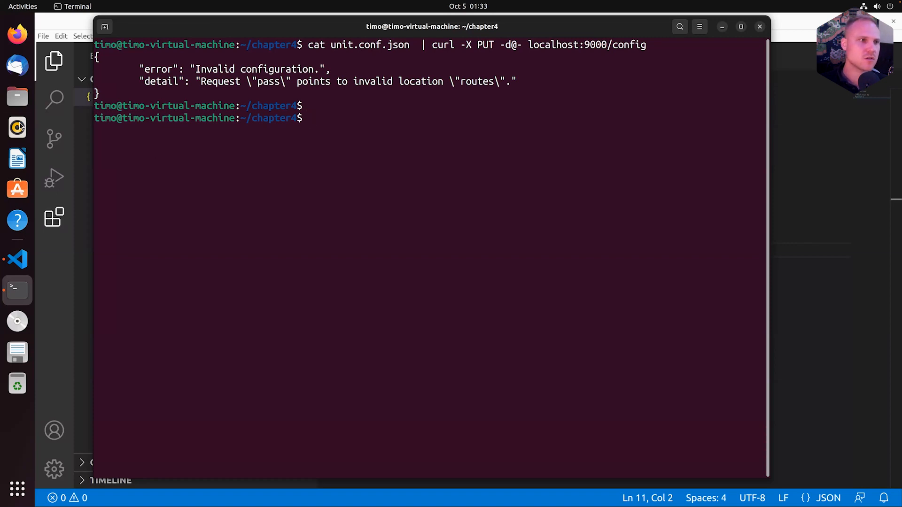
{"action": "left_click", "coordinate": [16, 260]}
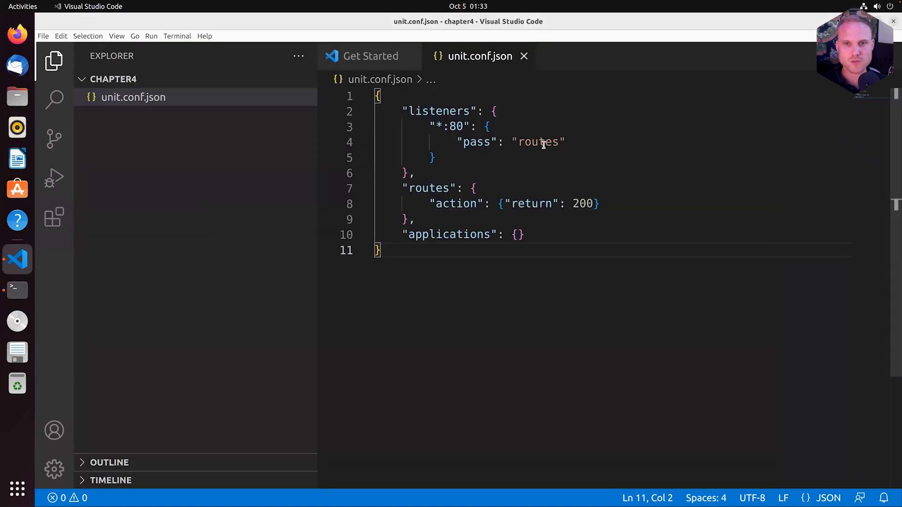
{"action": "double_click", "coordinate": [539, 142]}
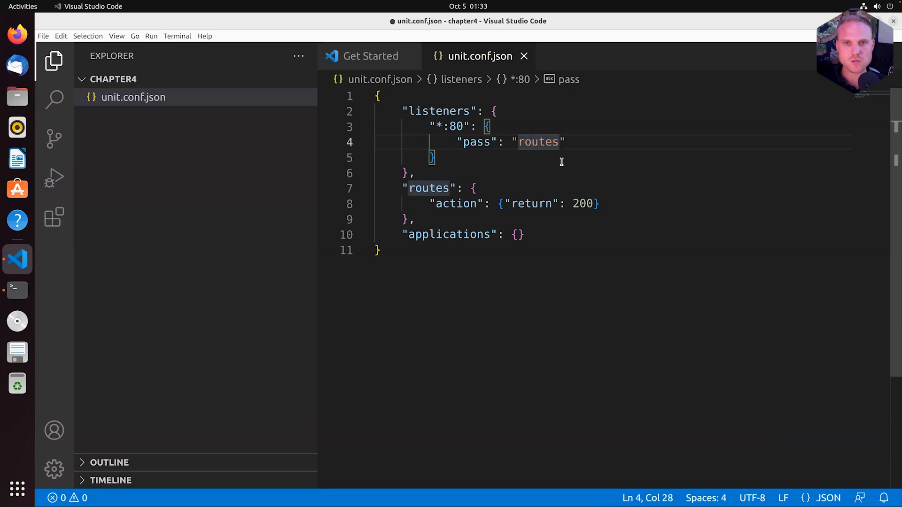
{"action": "type", "text": "rp"}
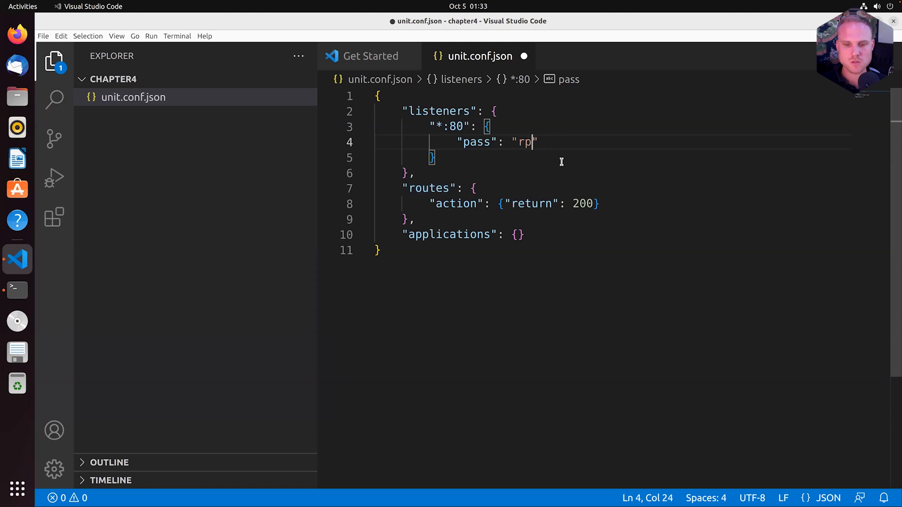
{"action": "type", "text": "u"}
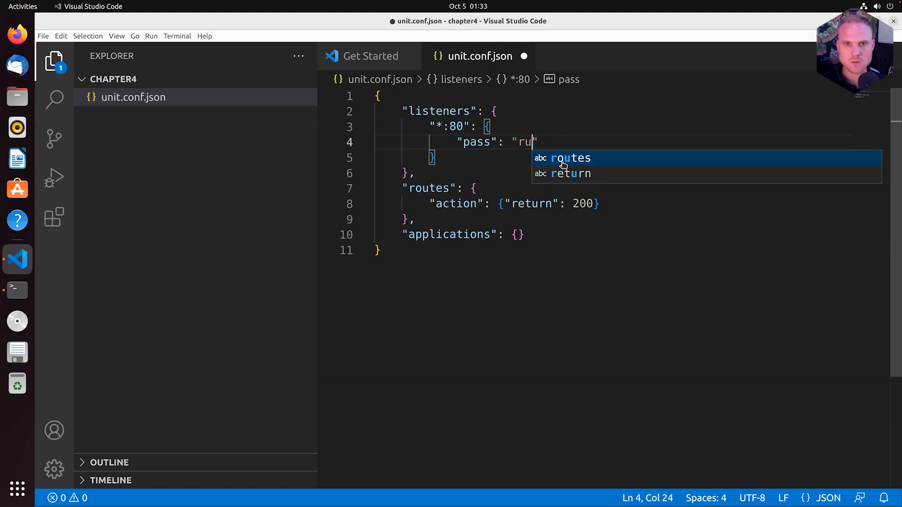
{"action": "left_click", "coordinate": [567, 158]}
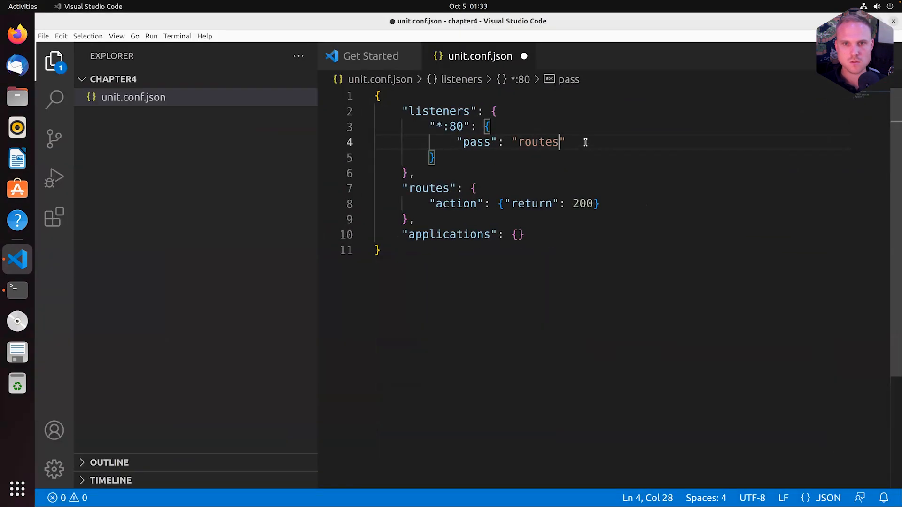
{"action": "key", "text": "ctrl+s"}
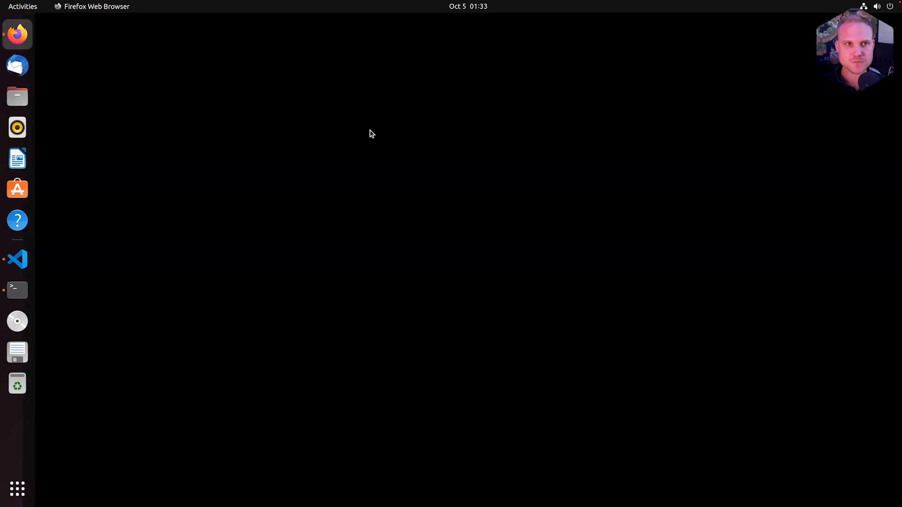
{"action": "mouse_move", "coordinate": [161, 96]}
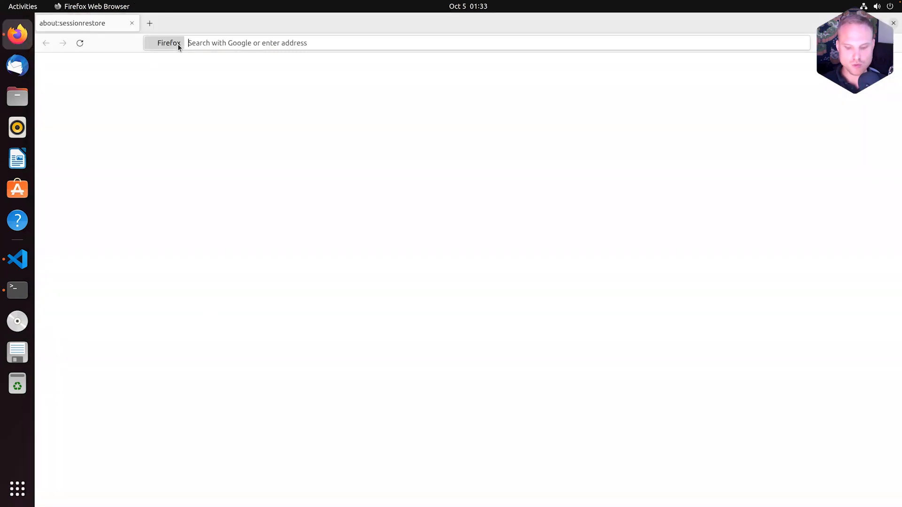
Browse to unit.nginx.org and open the Configuration documentation page
{"action": "type", "text": "unit.nginx.org/"}
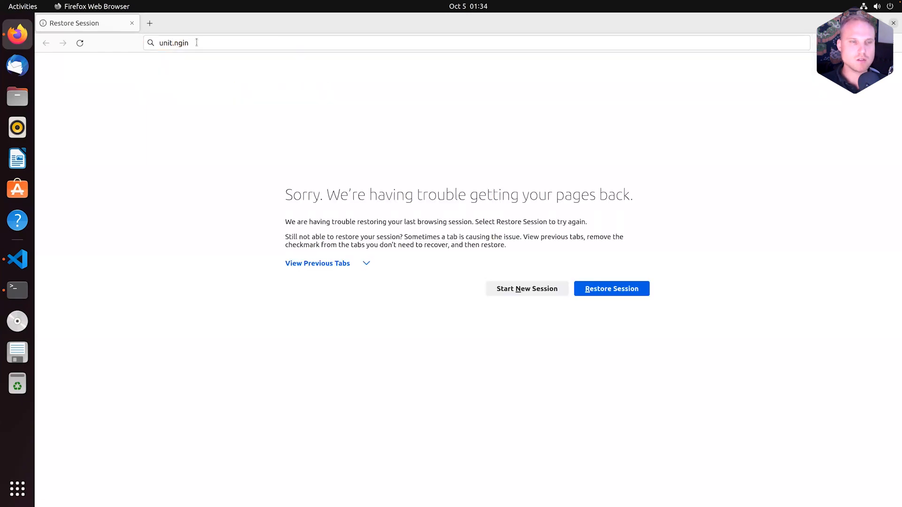
{"action": "type", "text": "x.org/"}
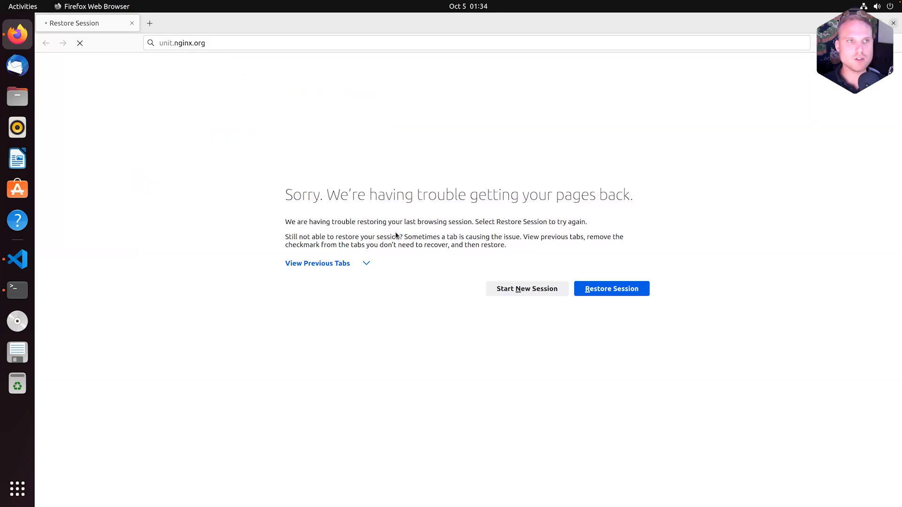
{"action": "left_click", "coordinate": [611, 289]}
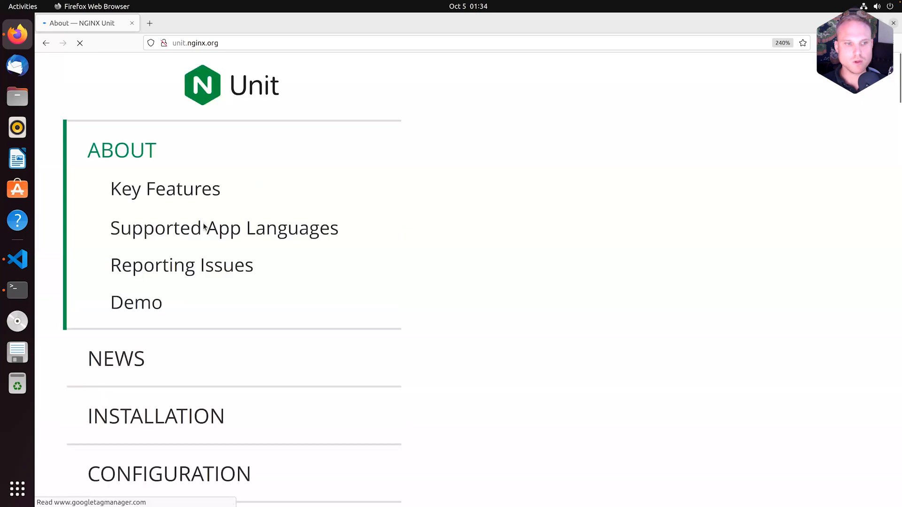
{"action": "scroll", "scroll_direction": "down", "scroll_amount": 3}
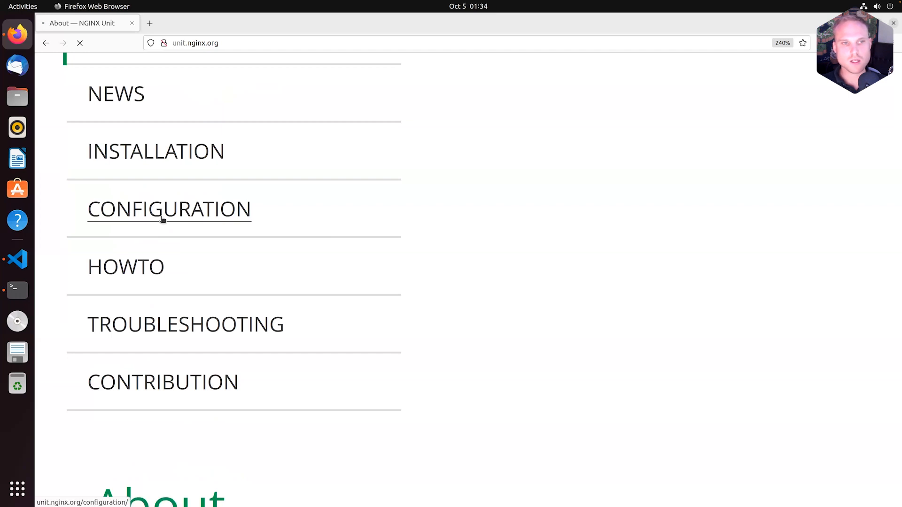
{"action": "left_click", "coordinate": [168, 209]}
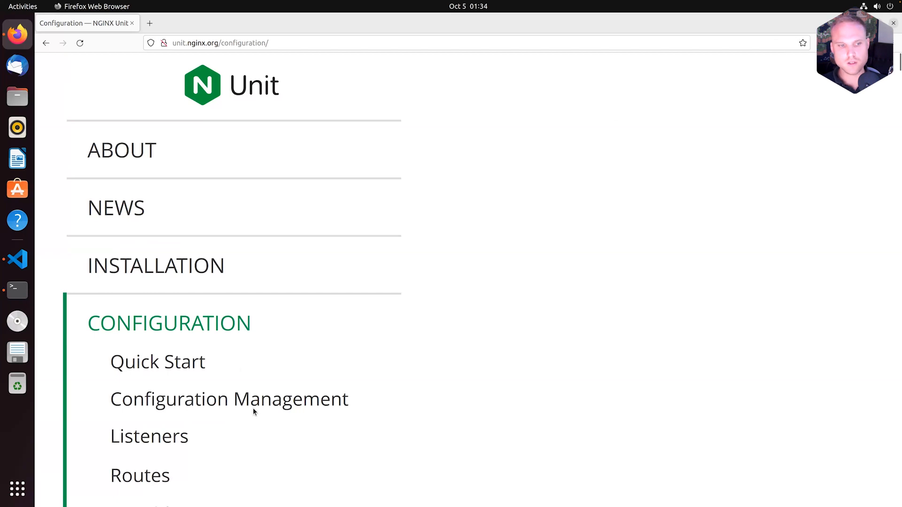
Read the Routes docs where routes in its simplest form is an array, plus Route Steps
{"action": "scroll", "scroll_direction": "down", "scroll_amount": 3}
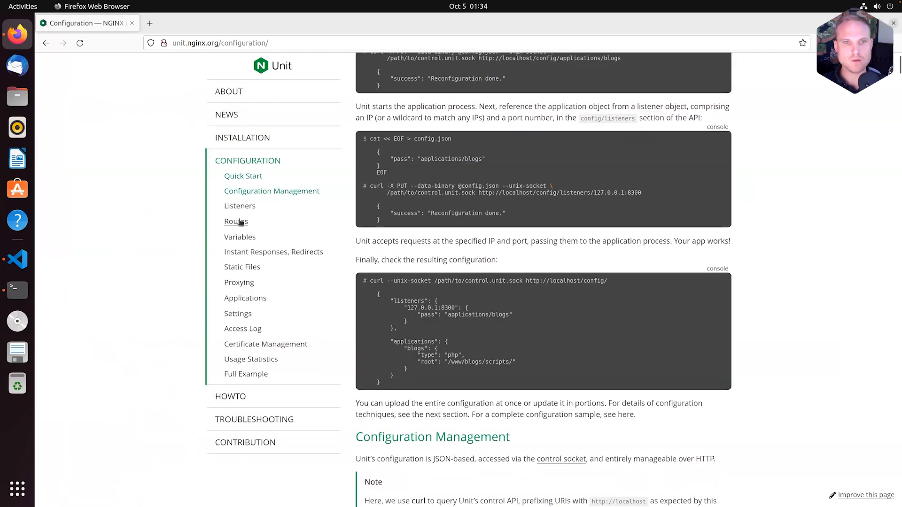
{"action": "left_click", "coordinate": [236, 222]}
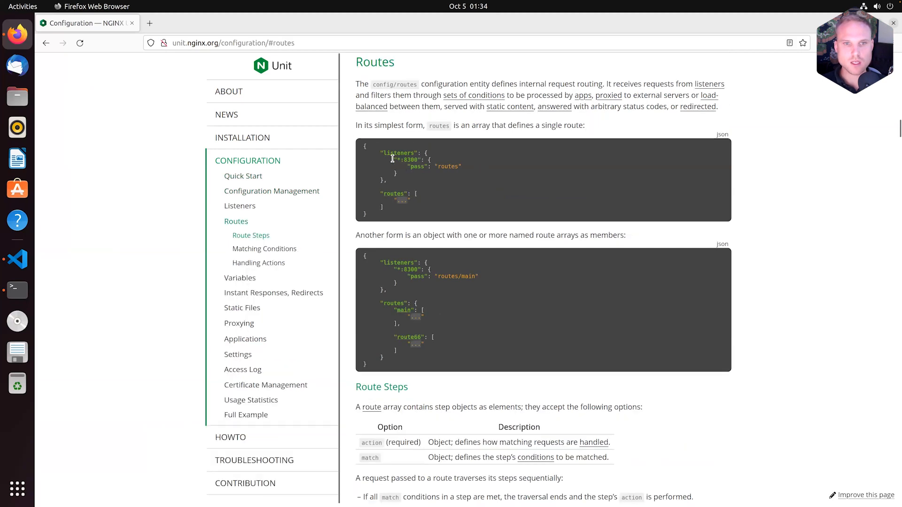
{"action": "mouse_move", "coordinate": [412, 195]}
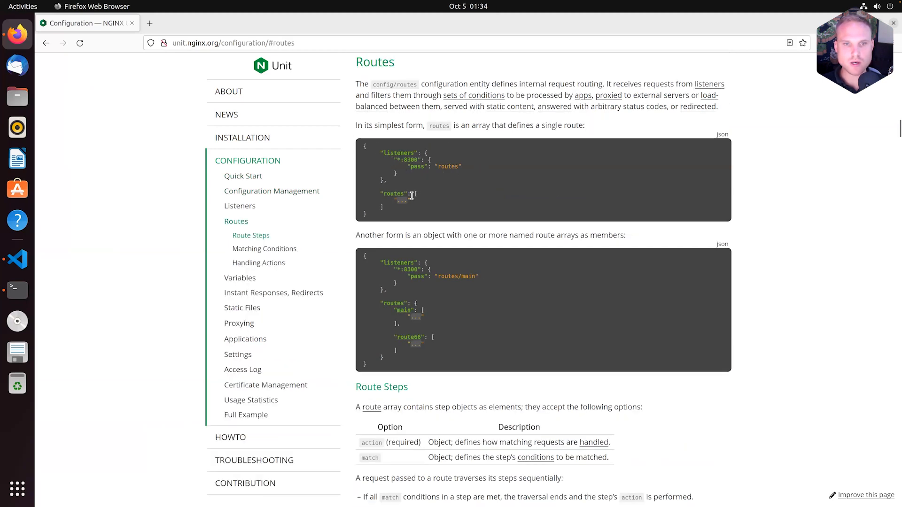
{"action": "double_click", "coordinate": [447, 166]}
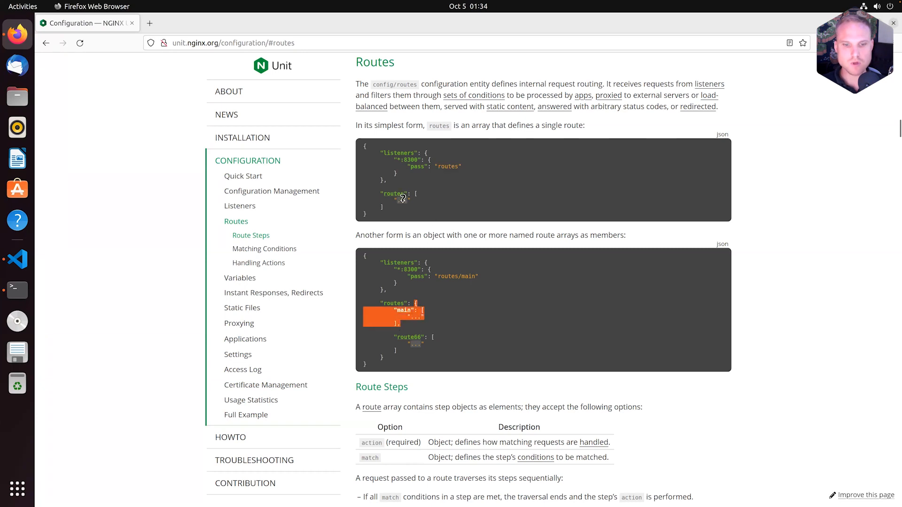
{"action": "scroll", "scroll_direction": "down", "scroll_amount": 3}
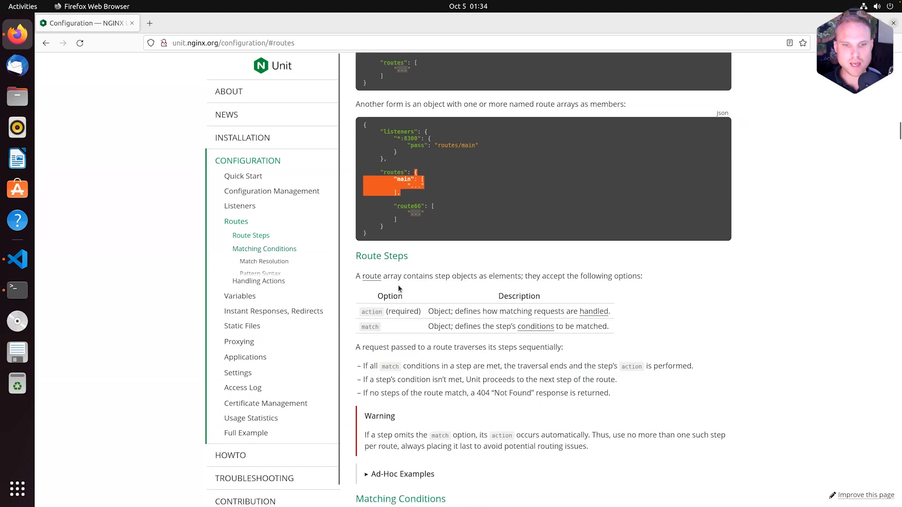
{"action": "scroll", "scroll_direction": "down", "scroll_amount": 3}
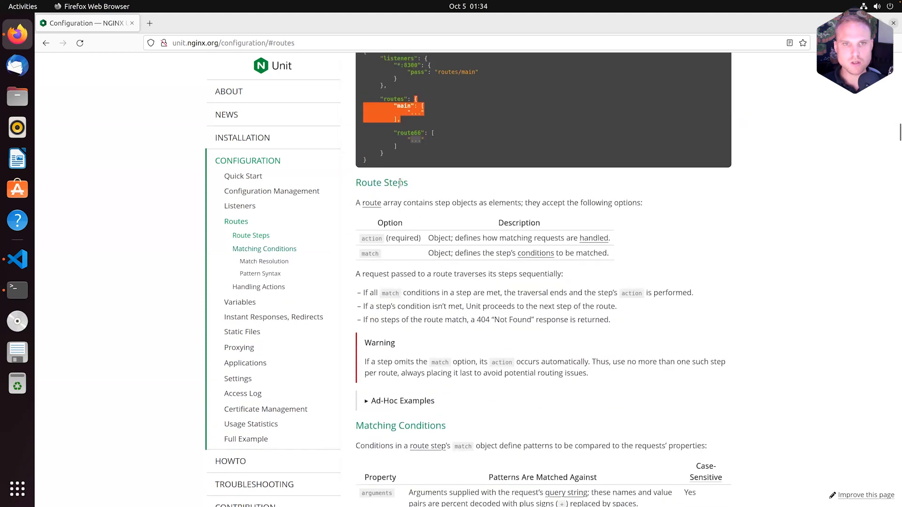
{"action": "scroll", "scroll_direction": "up", "scroll_amount": 3}
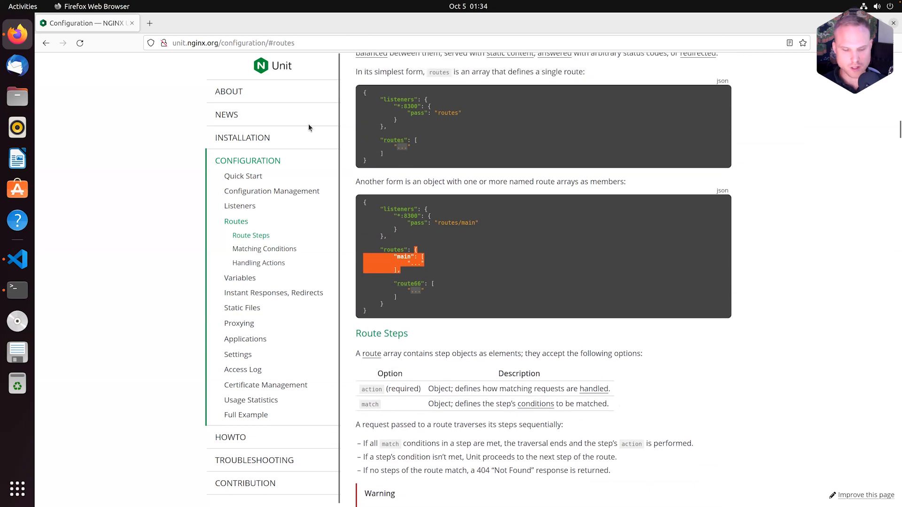
{"action": "mouse_move", "coordinate": [17, 259]}
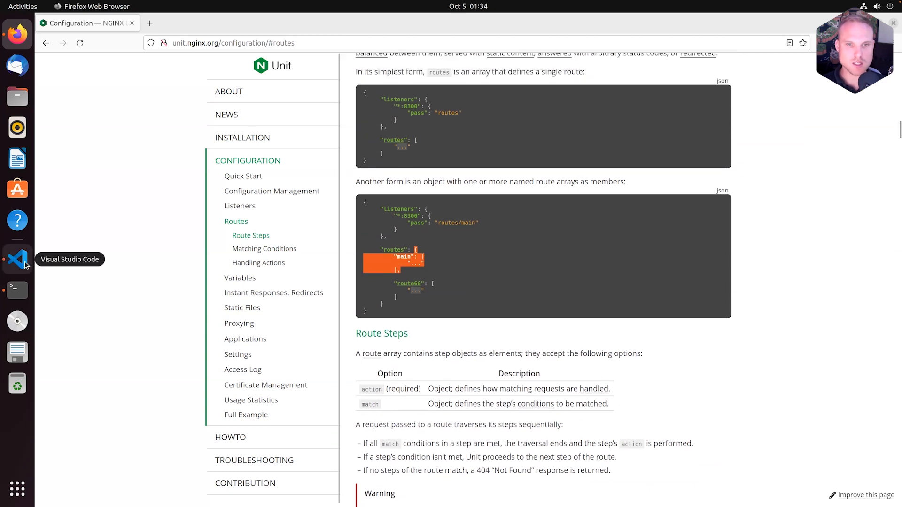
{"action": "mouse_move", "coordinate": [414, 140]}
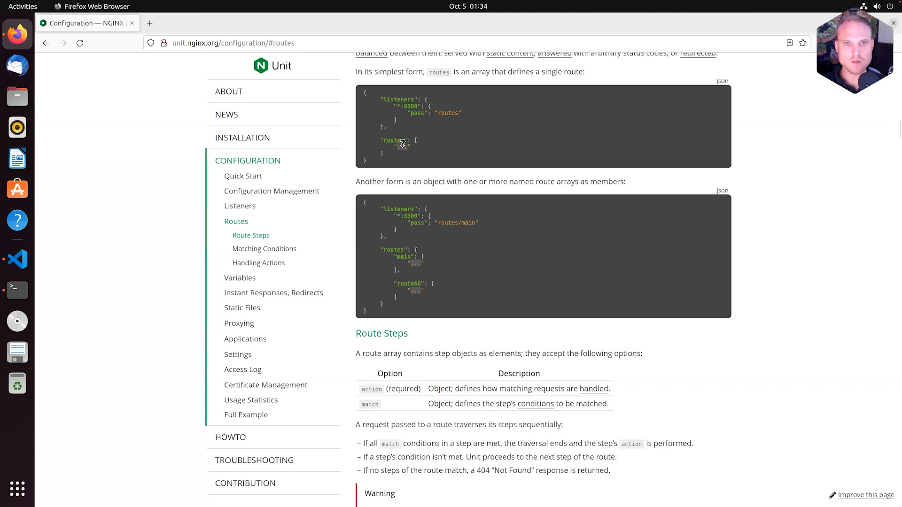
{"action": "mouse_move", "coordinate": [40, 250]}
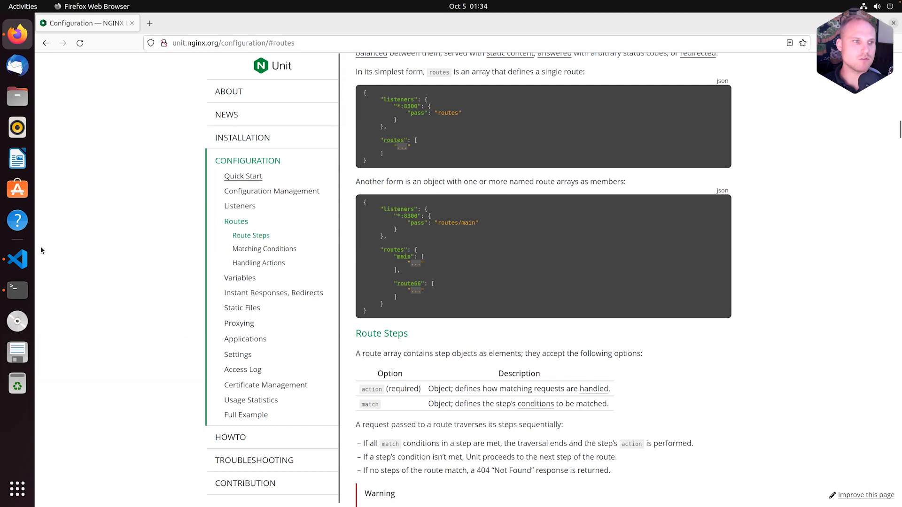
Change the routes braces in unit.conf.json to [] and start an inner {} object
{"action": "left_click", "coordinate": [17, 259]}
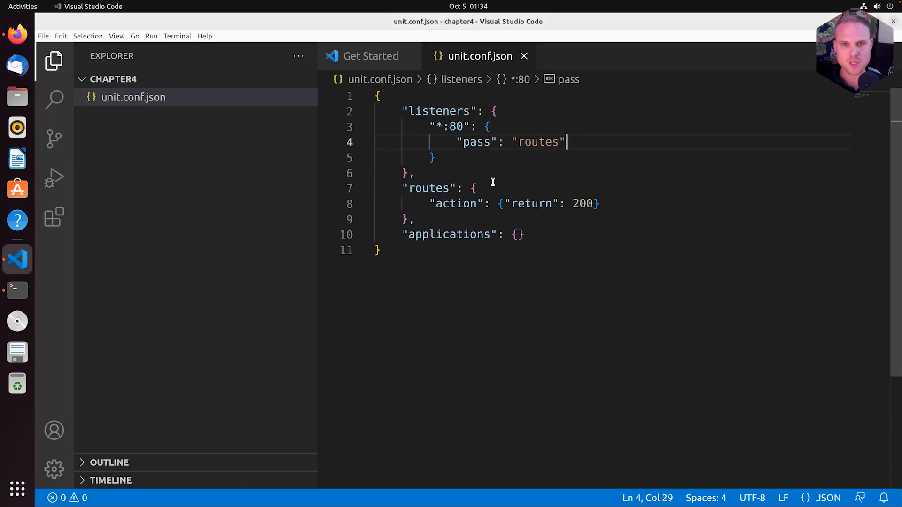
{"action": "left_click", "coordinate": [477, 187]}
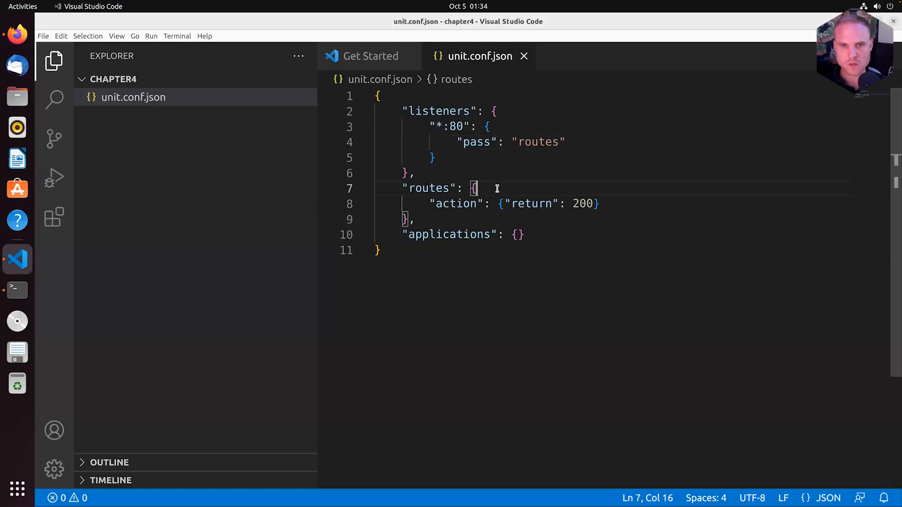
{"action": "type", "text": "[]"}
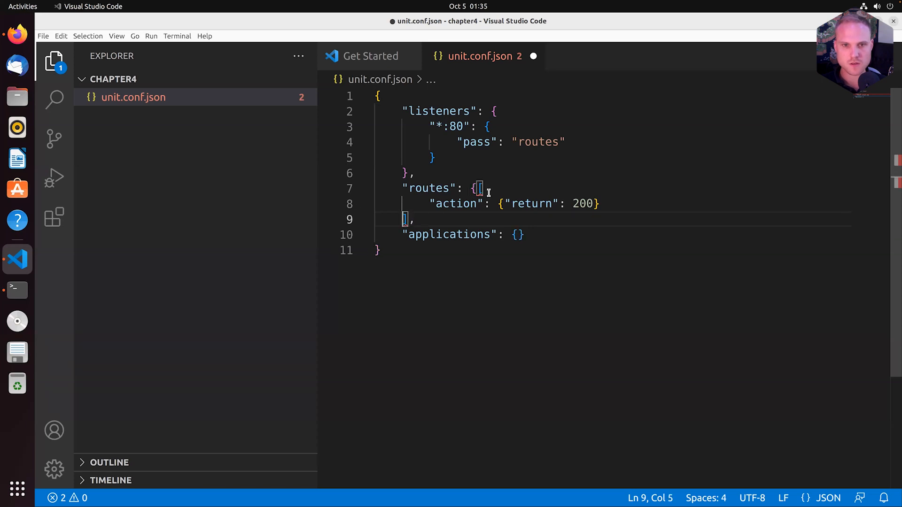
{"action": "left_click", "coordinate": [474, 188]}
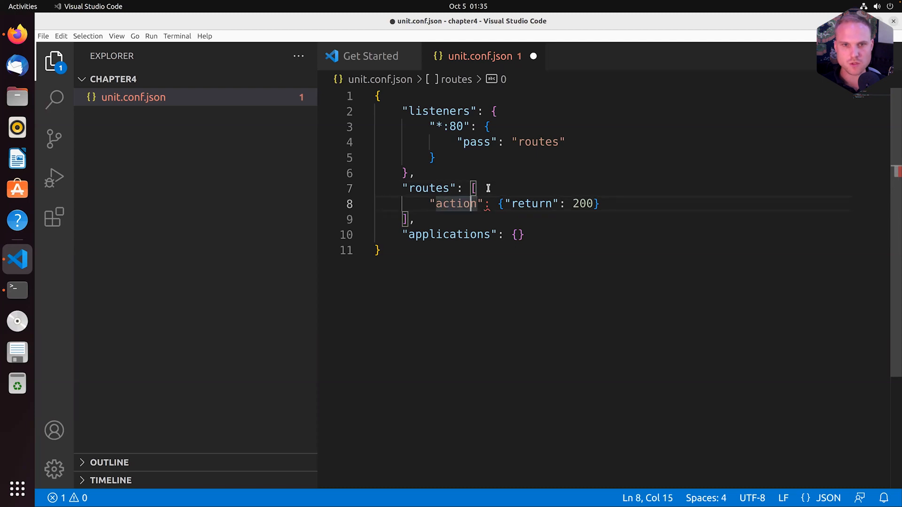
{"action": "type", "text": "{"}
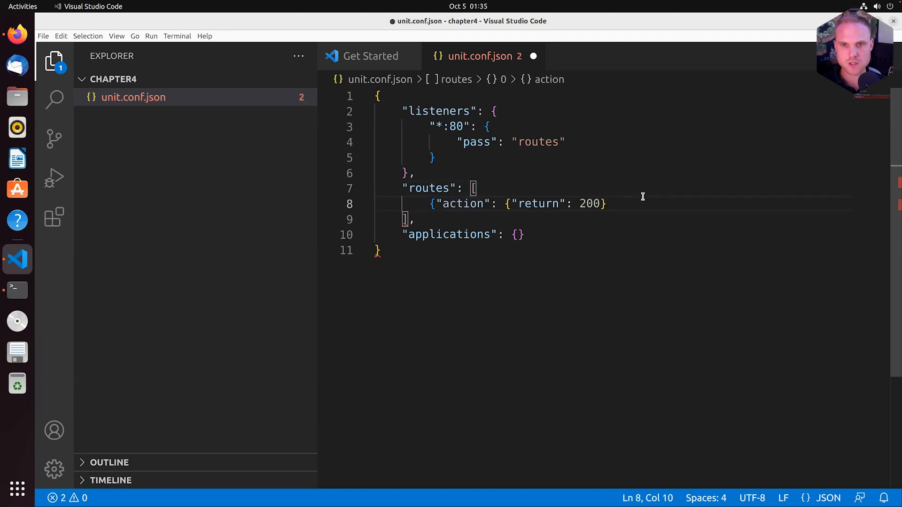
Close the action object returning 200 inside the routes array and save the file
{"action": "left_click", "coordinate": [613, 203]}
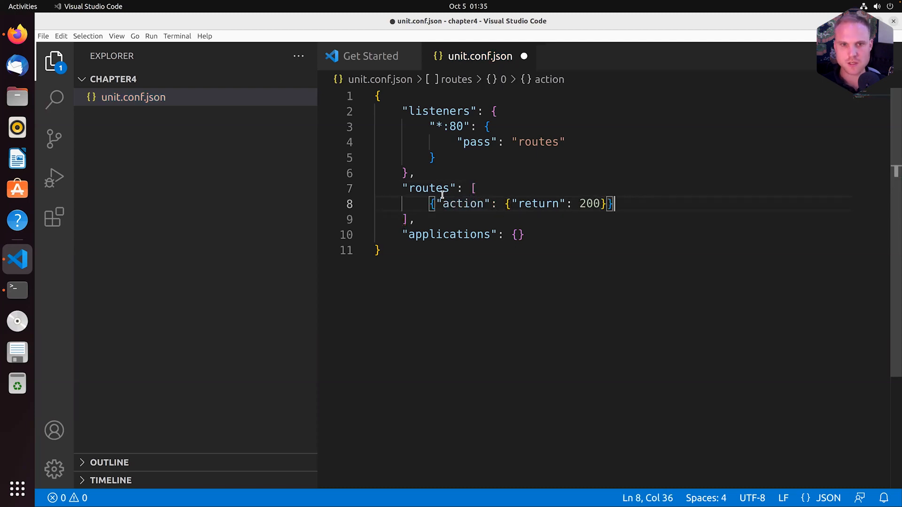
{"action": "left_click", "coordinate": [431, 204]}
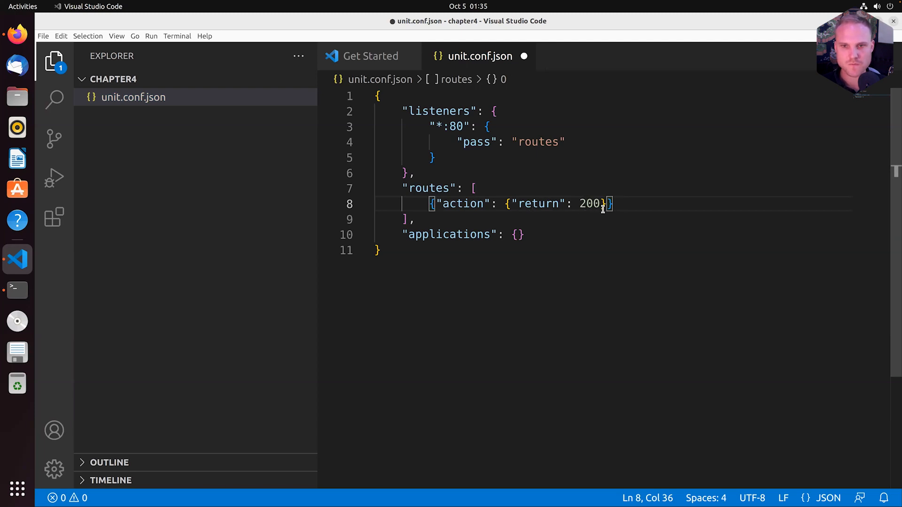
{"action": "left_click", "coordinate": [466, 204]}
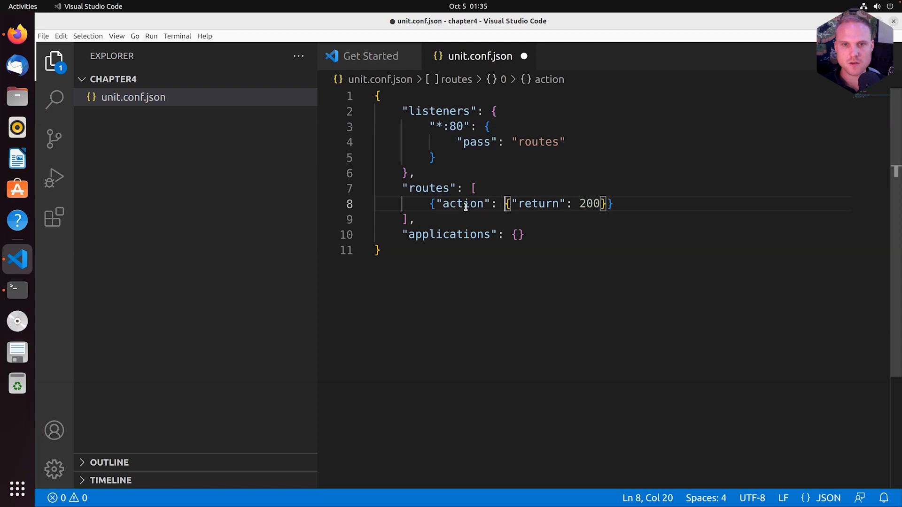
{"action": "double_click", "coordinate": [463, 203]}
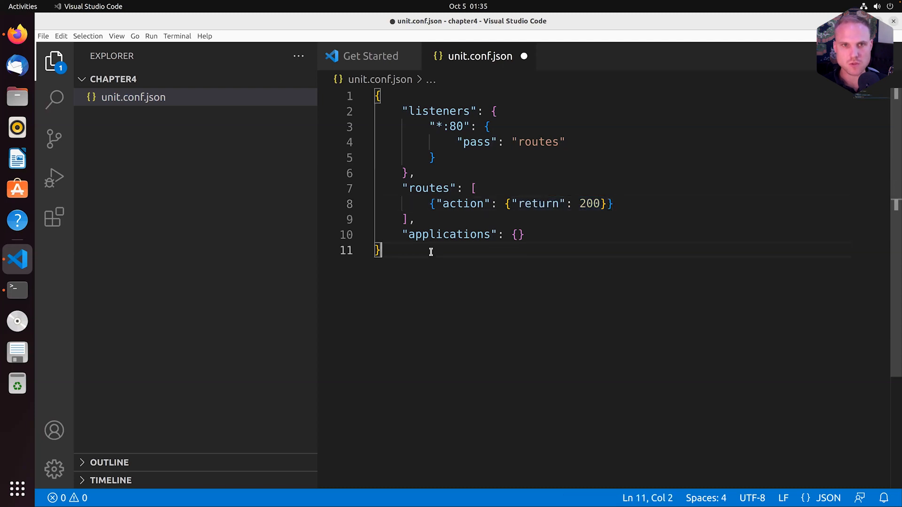
{"action": "key", "text": "ctrl+s"}
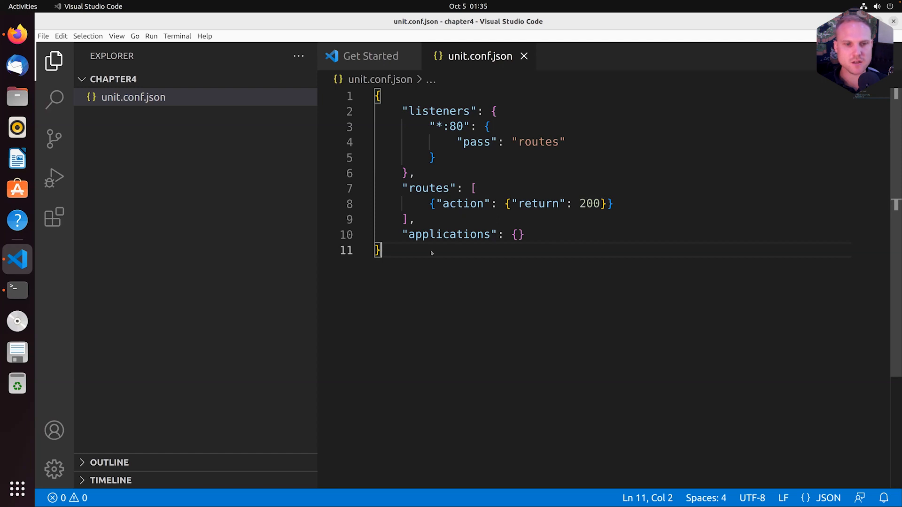
{"action": "mouse_move", "coordinate": [26, 292]}
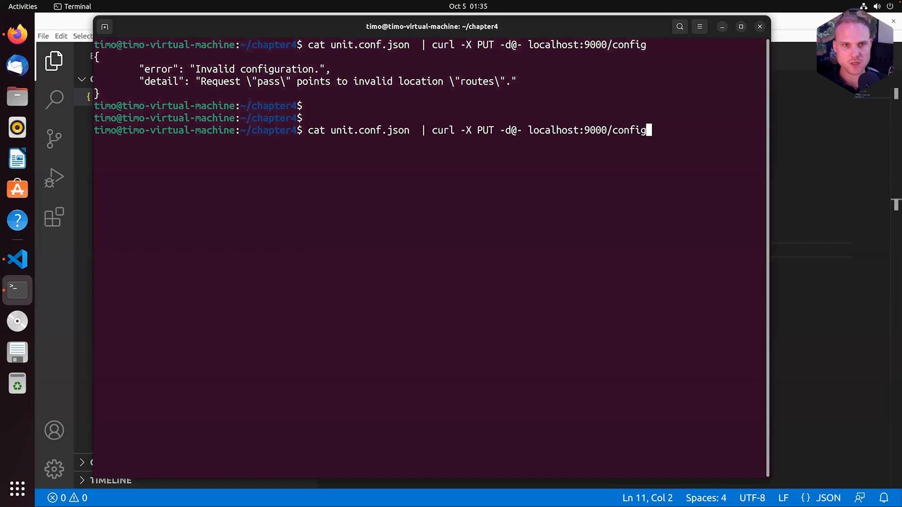
Resend unit.conf.json with the recalled curl -X PUT to localhost:9000
{"action": "key", "text": "Return"}
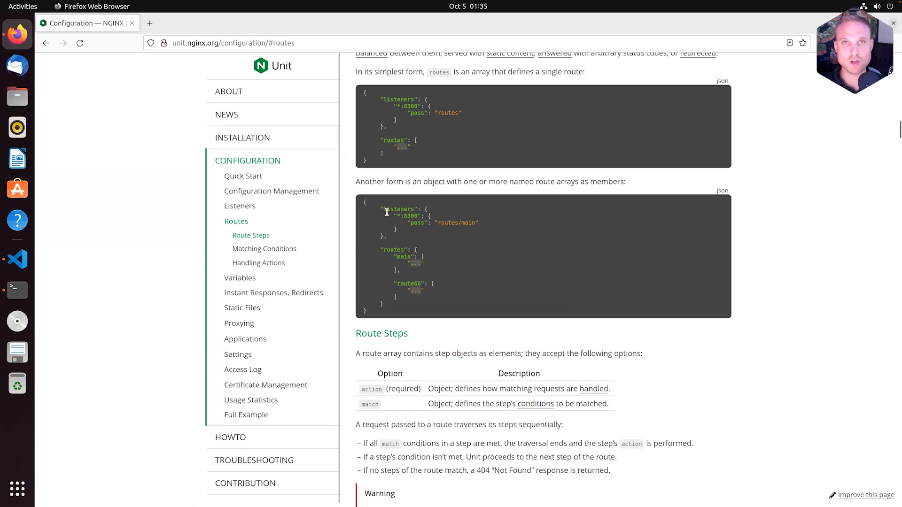
{"action": "mouse_move", "coordinate": [235, 221]}
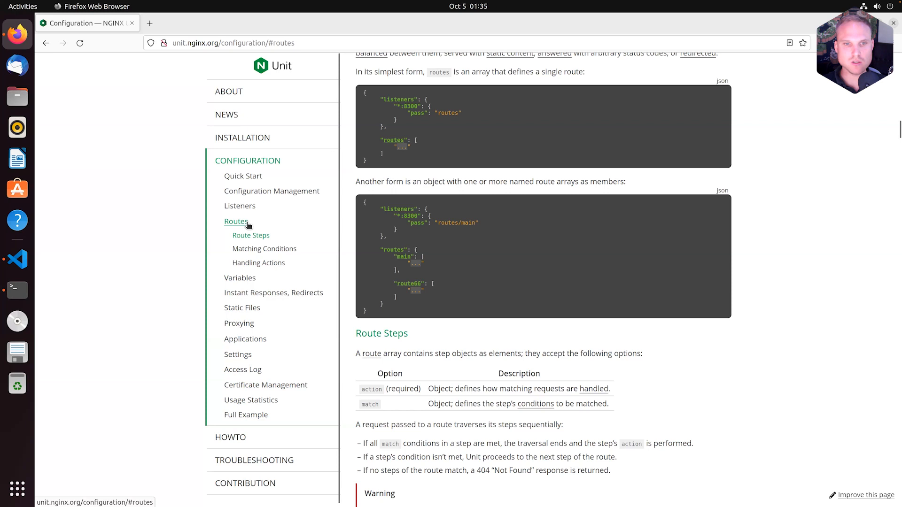
{"action": "mouse_move", "coordinate": [245, 166]}
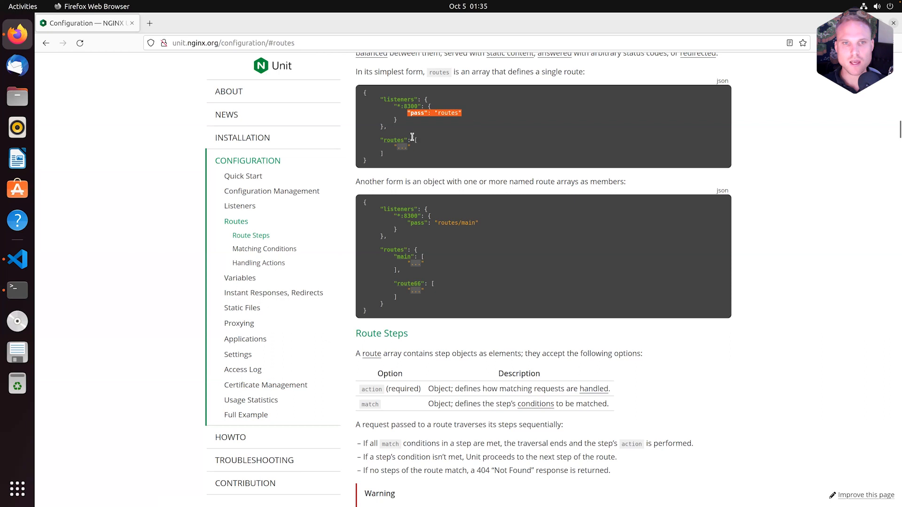
{"action": "mouse_move", "coordinate": [385, 159]}
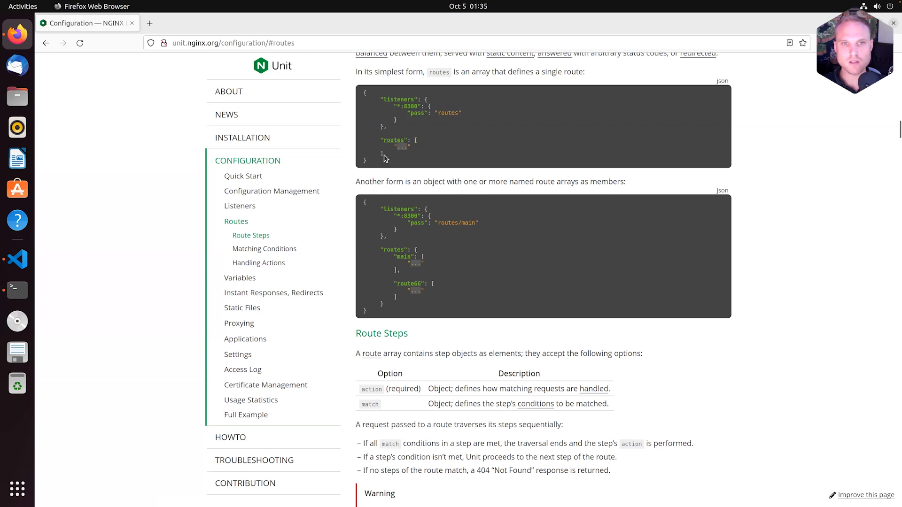
{"action": "double_click", "coordinate": [401, 148]}
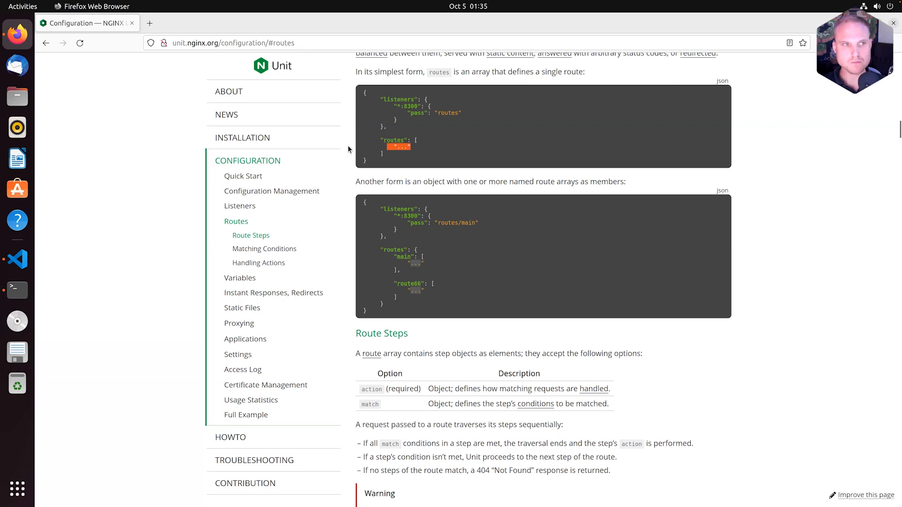
{"action": "left_click", "coordinate": [17, 259]}
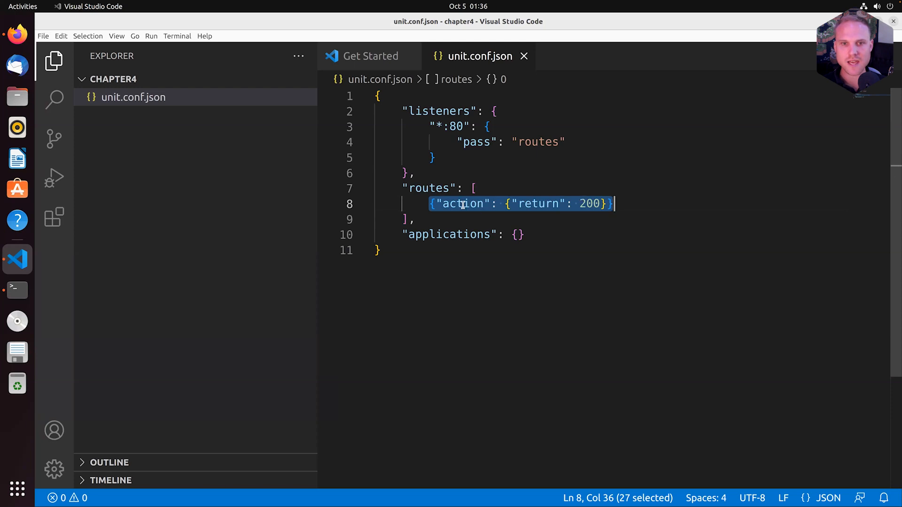
{"action": "left_click", "coordinate": [580, 204]}
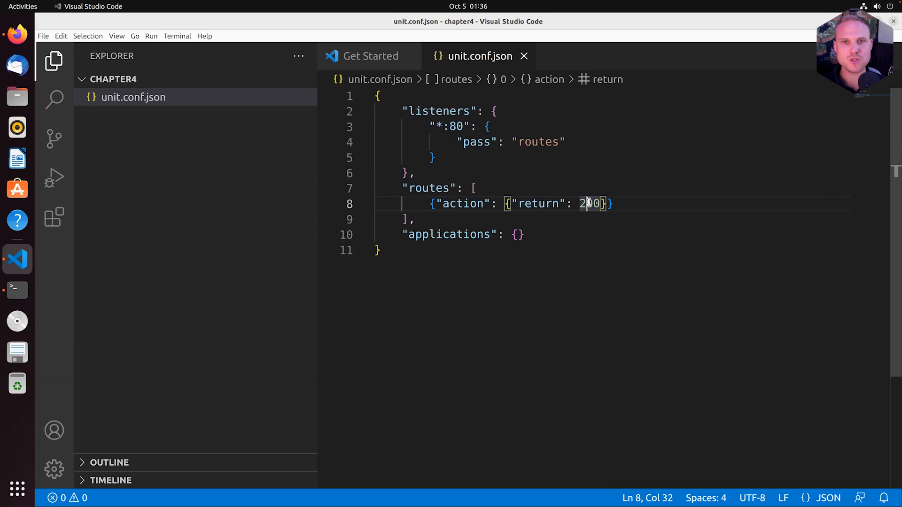
{"action": "left_click", "coordinate": [450, 127]}
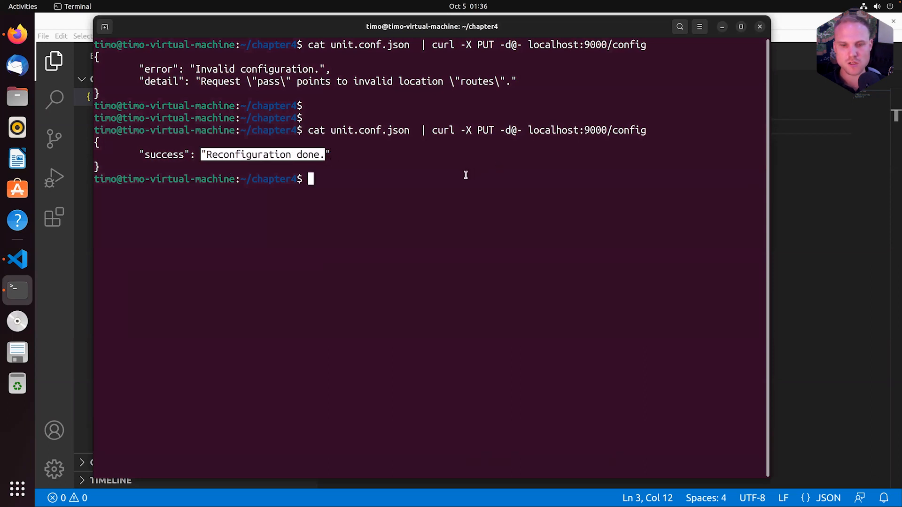
Run curl -v localhost and get HTTP/1.1 200 OK from Unit/1.28.0
{"action": "key", "text": "Return"}
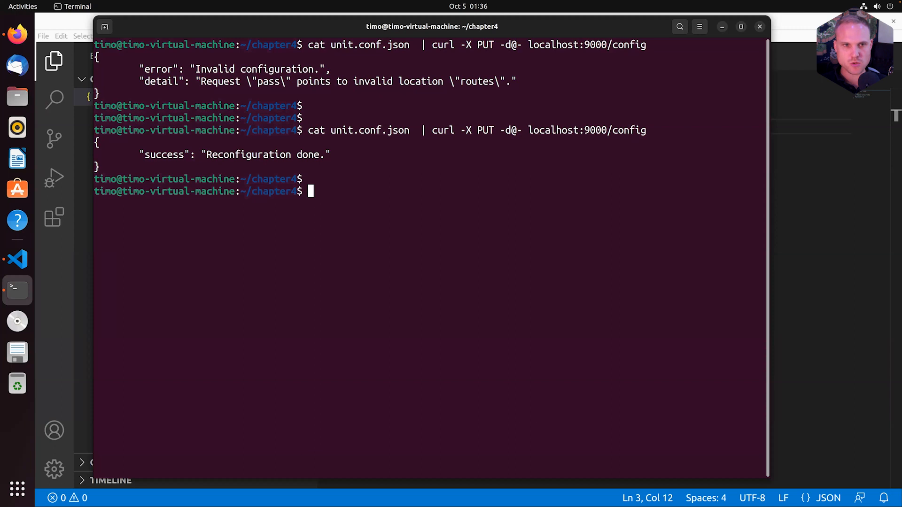
{"action": "type", "text": "curl -v"}
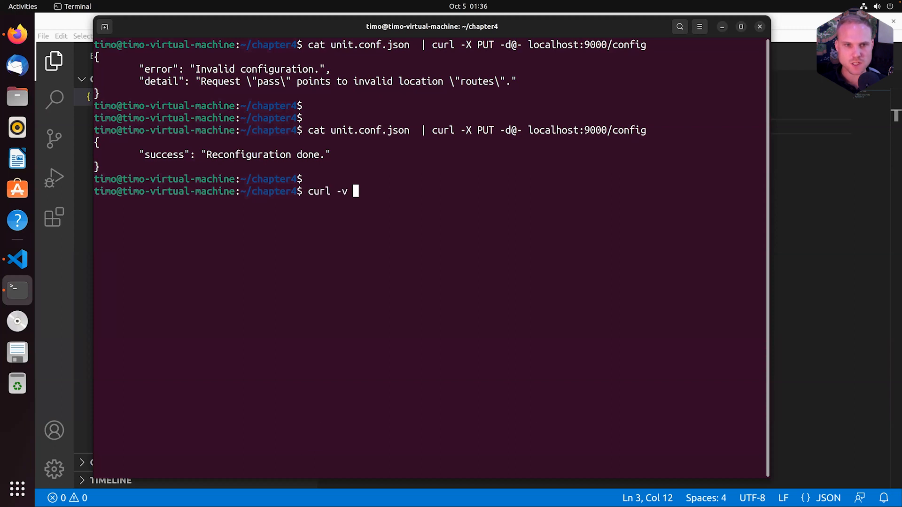
{"action": "type", "text": "l"}
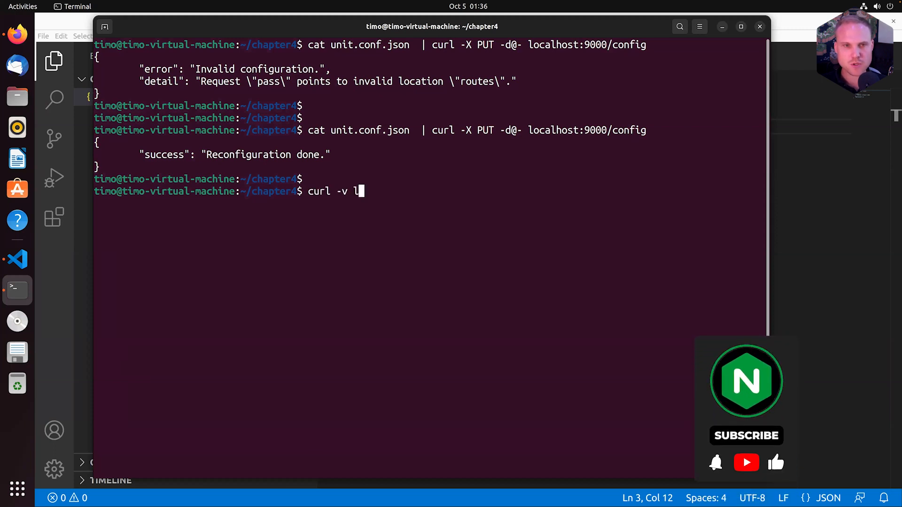
{"action": "type", "text": "ocalhost"}
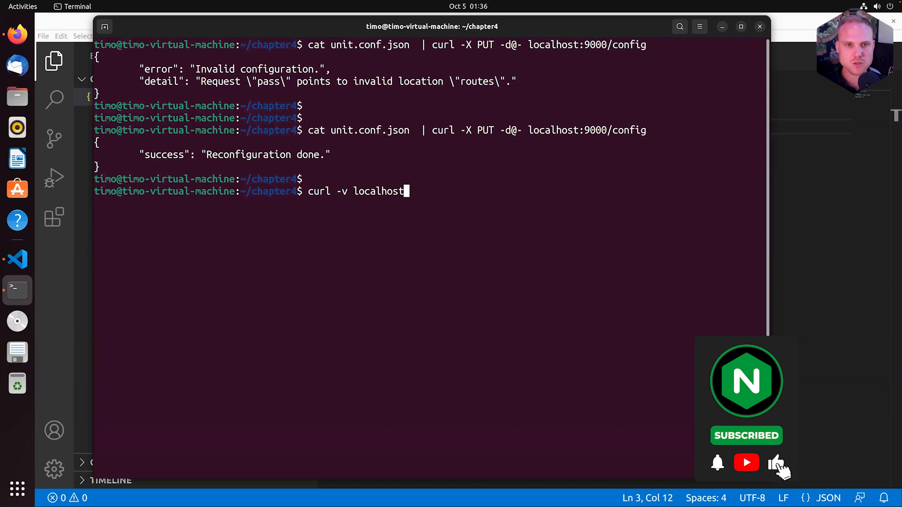
{"action": "key", "text": "Return"}
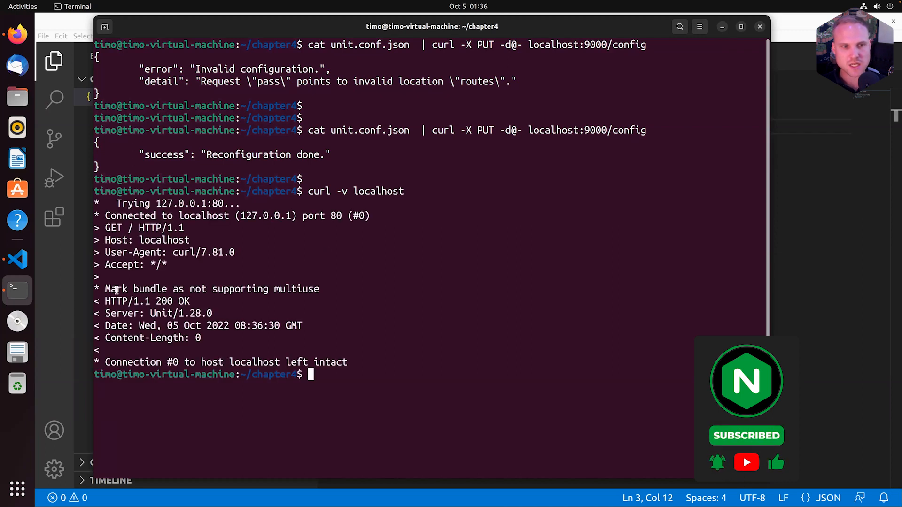